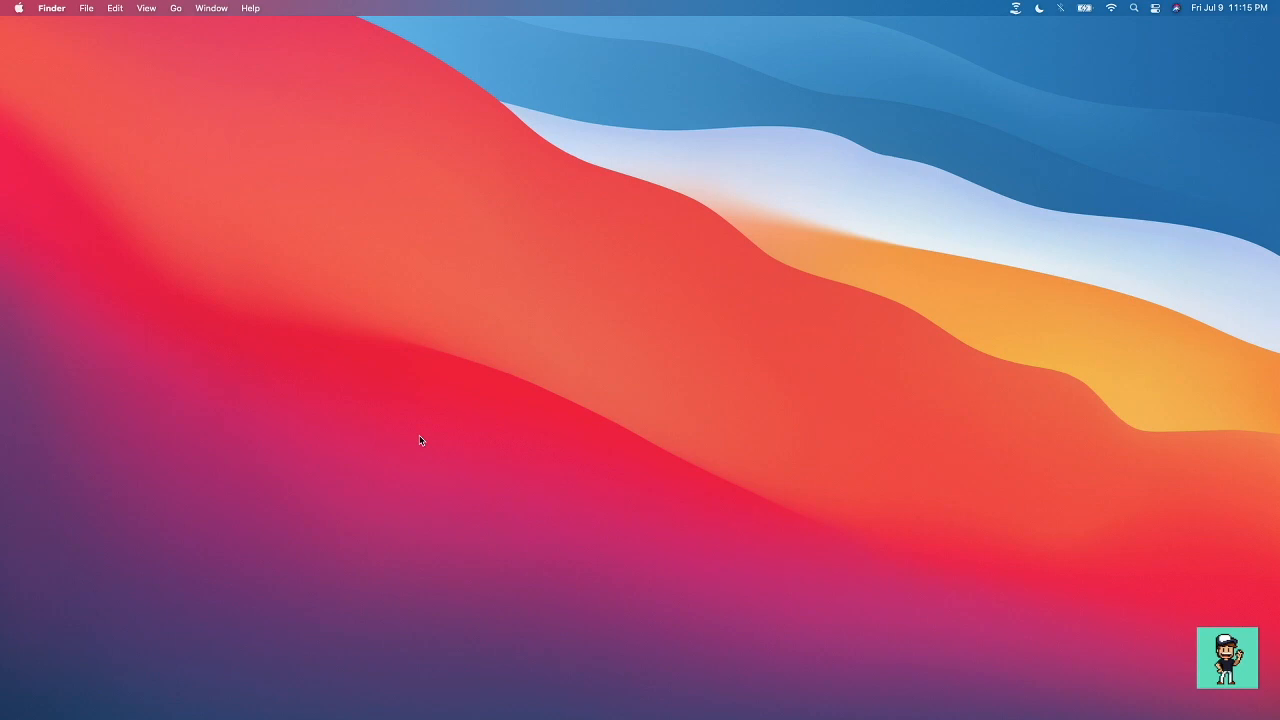
pyautogui.moveTo(450, 339)
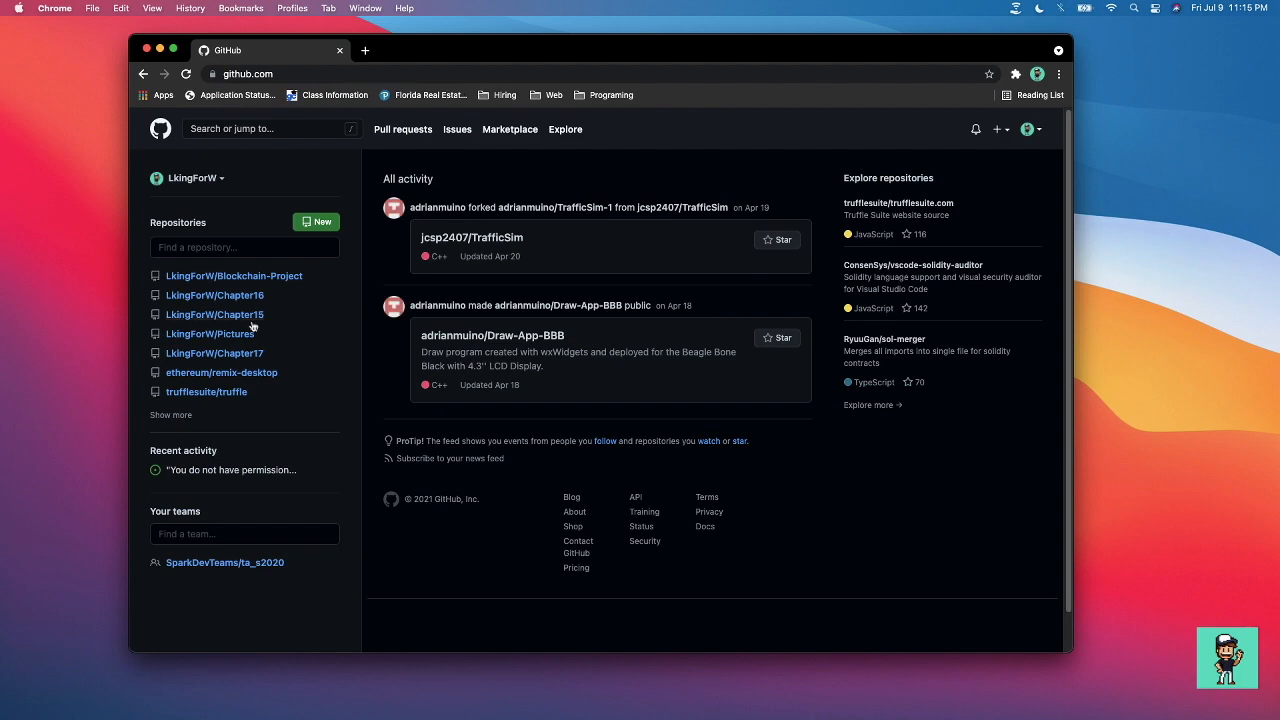
# Step: Open the LkingForW/Blockchain-Project repository and scroll through its README setup steps
pyautogui.click(234, 275)
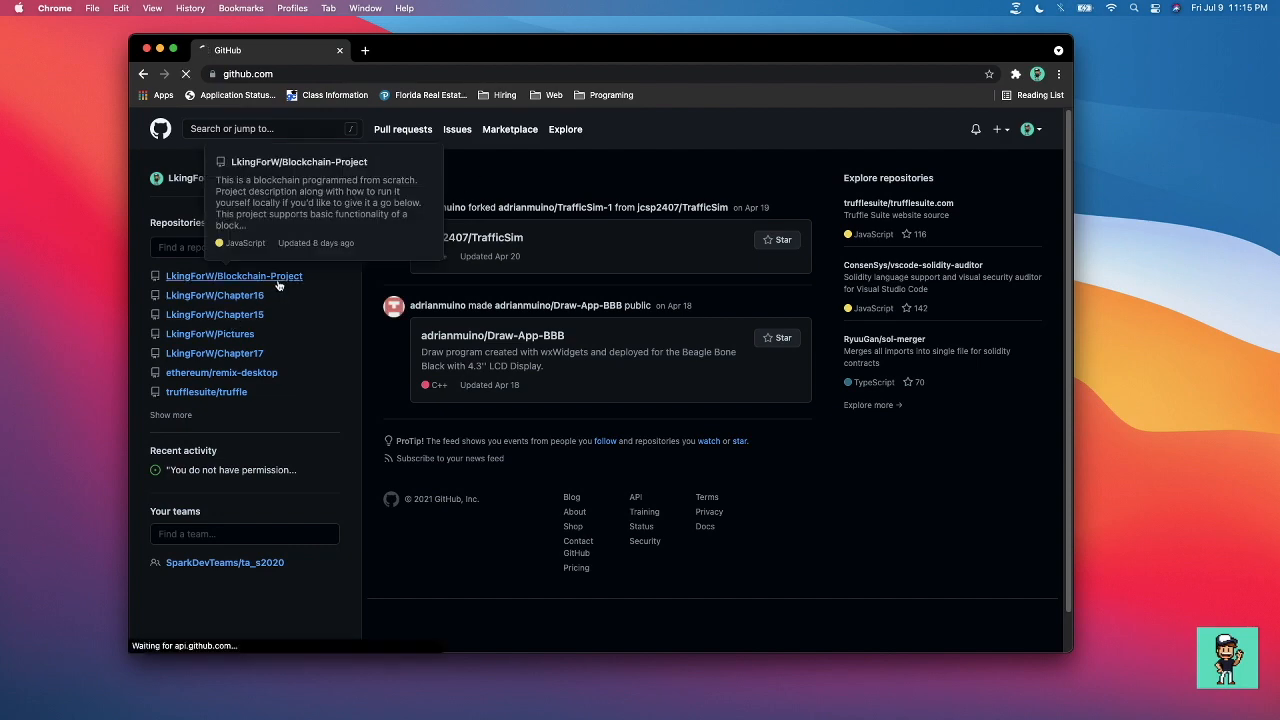
pyautogui.click(234, 275)
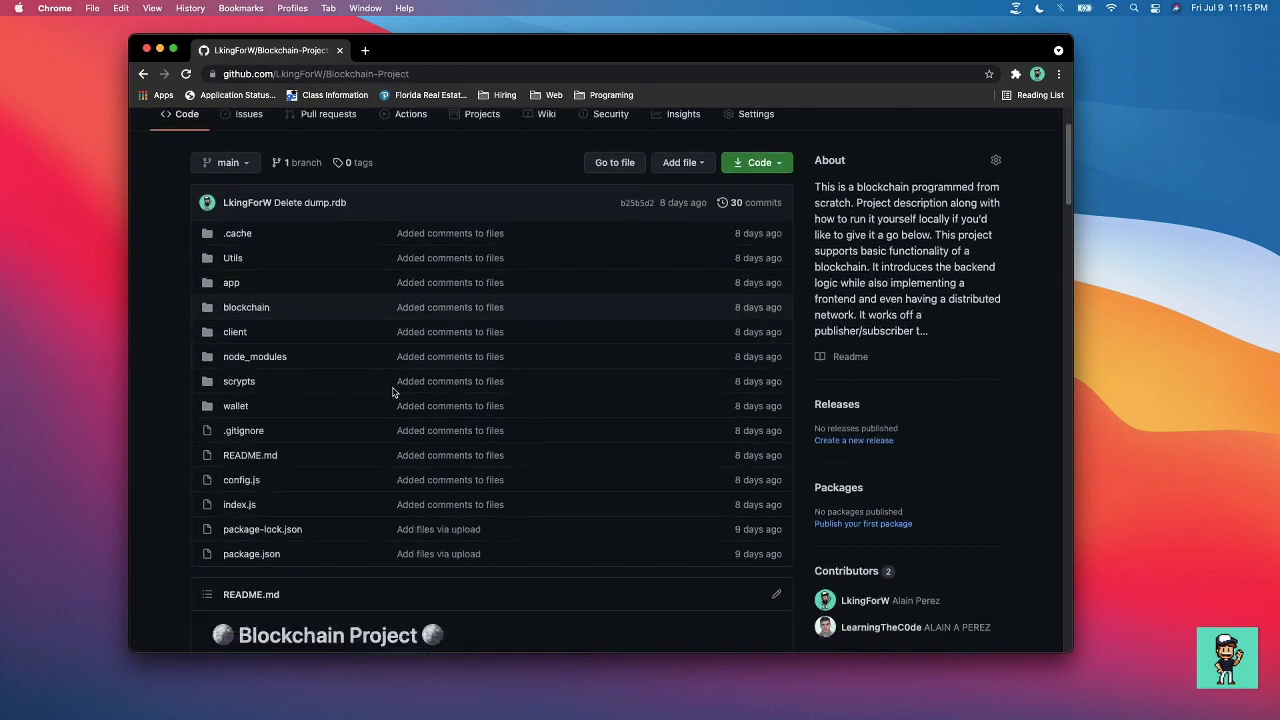
pyautogui.scroll(-3)
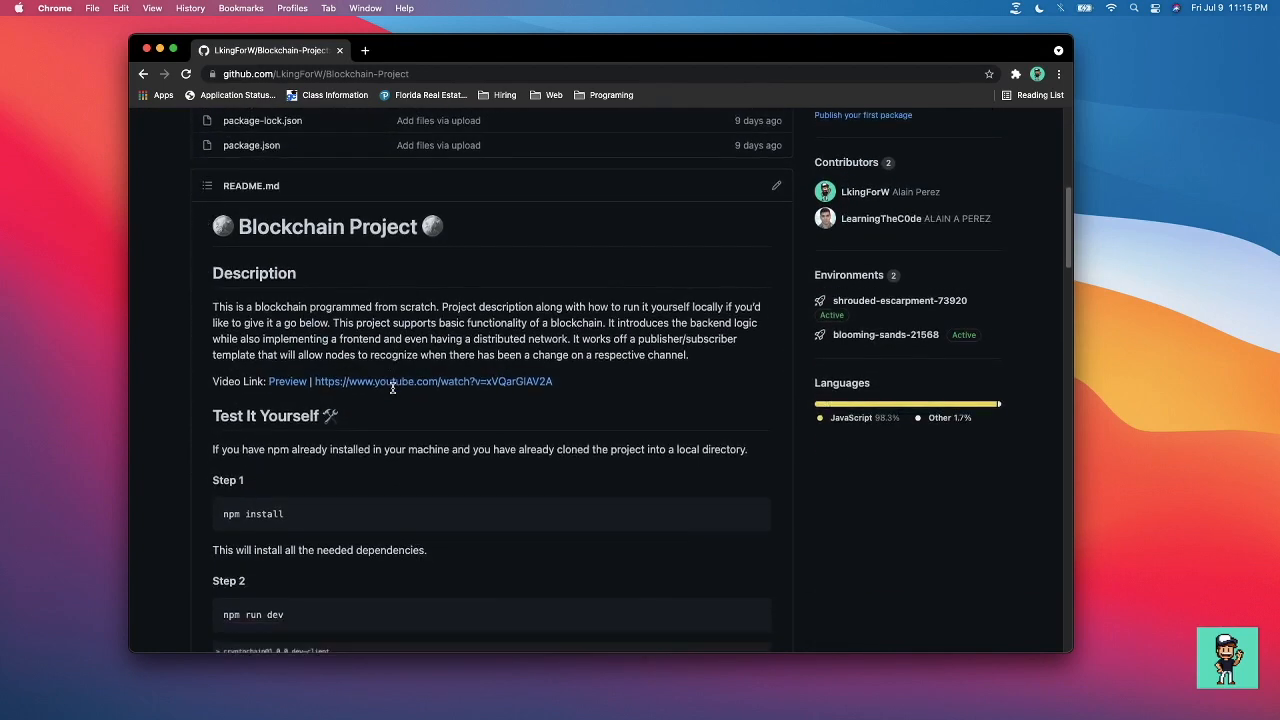
pyautogui.scroll(-3)
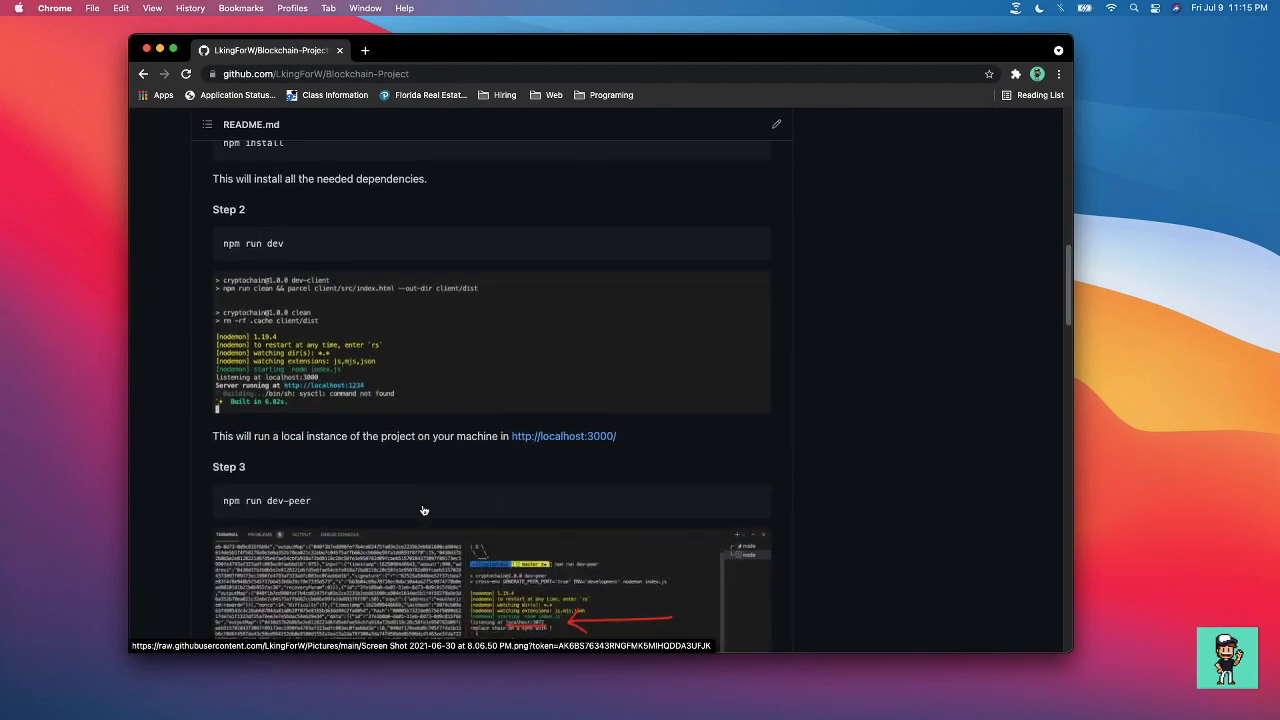
pyautogui.scroll(-3)
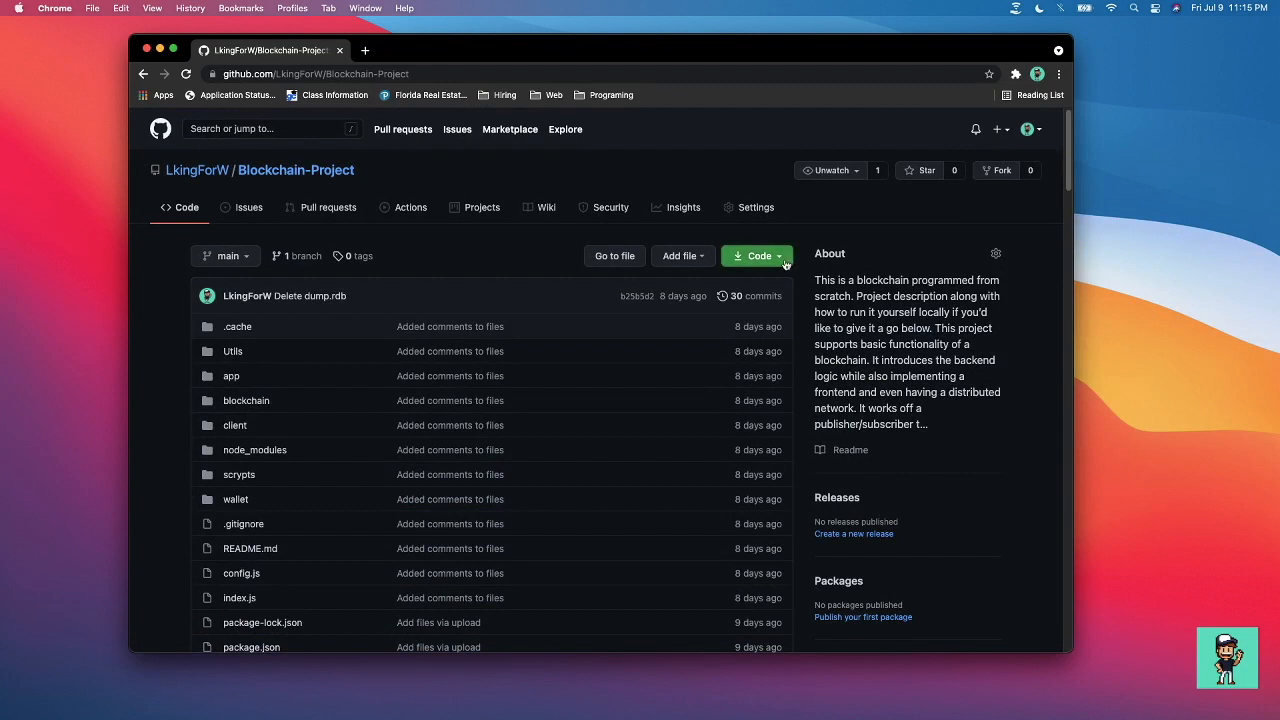
# Step: Copy the repository's HTTPS clone URL from the Code menu and minimize Chrome
pyautogui.click(757, 255)
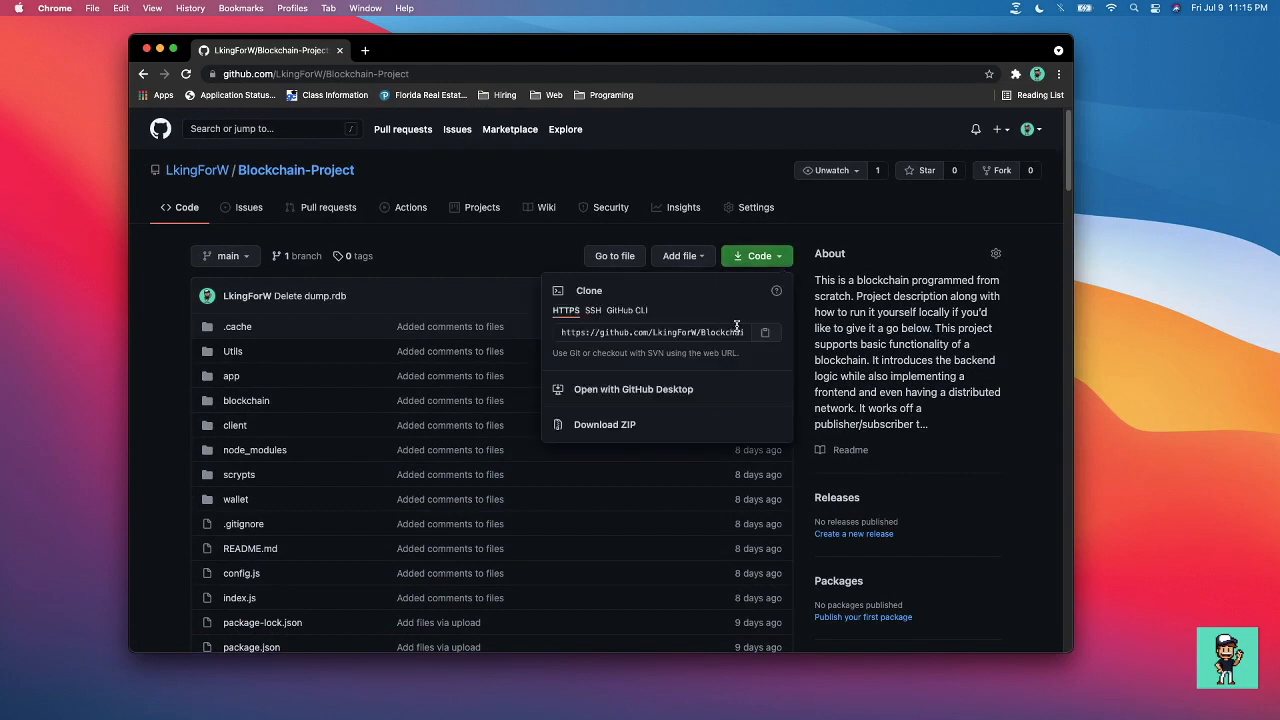
pyautogui.click(765, 332)
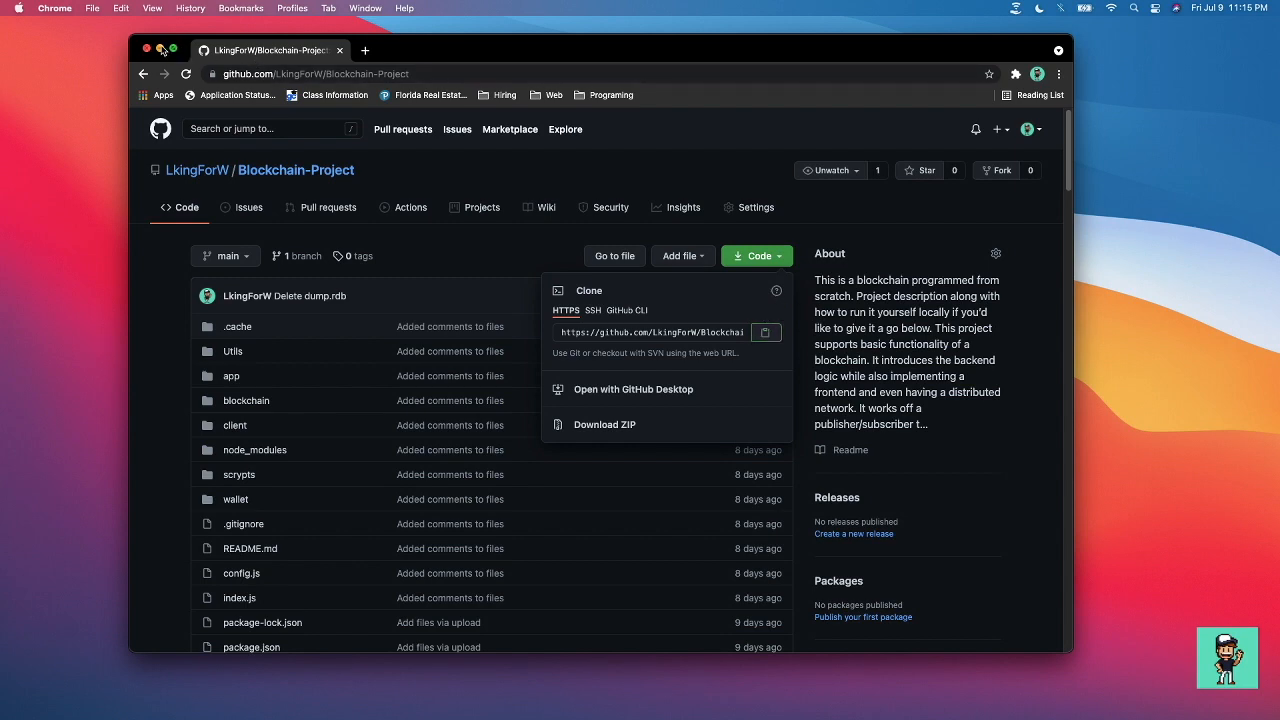
pyautogui.click(146, 49)
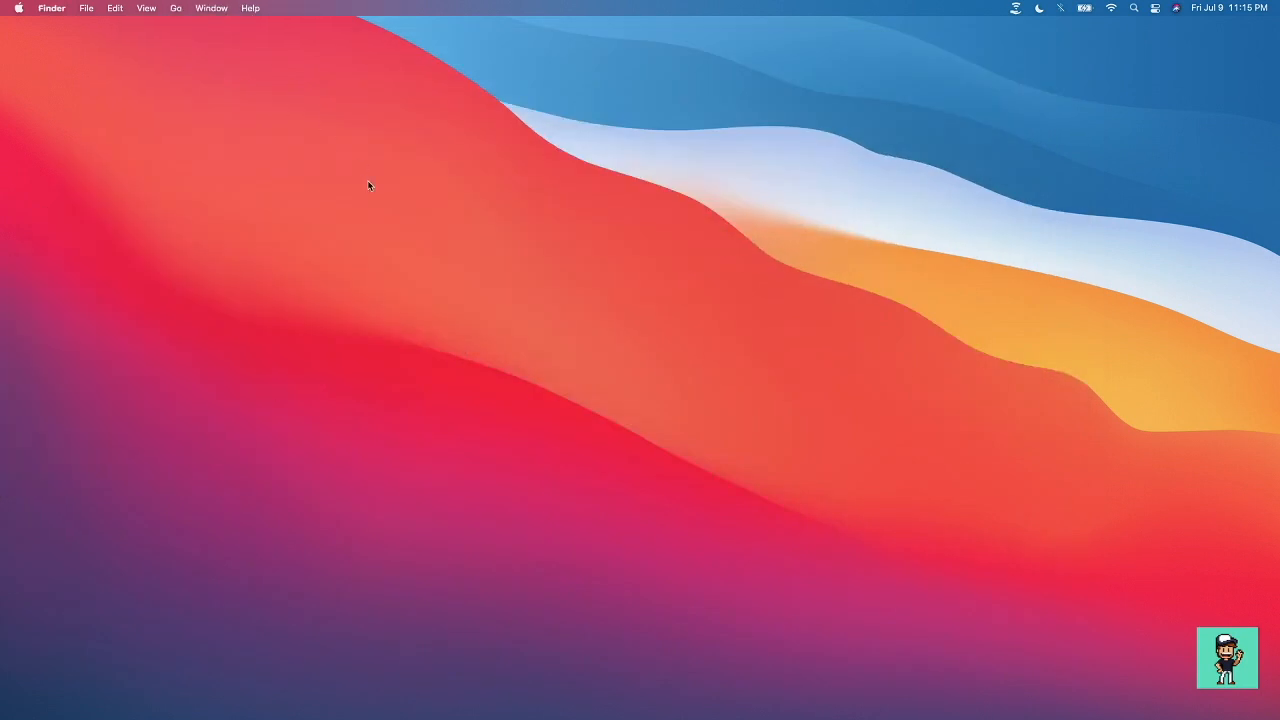
# Step: Launch Terminal, make a CryptoTest folder on the Desktop, and move into it
pyautogui.write('terminal')
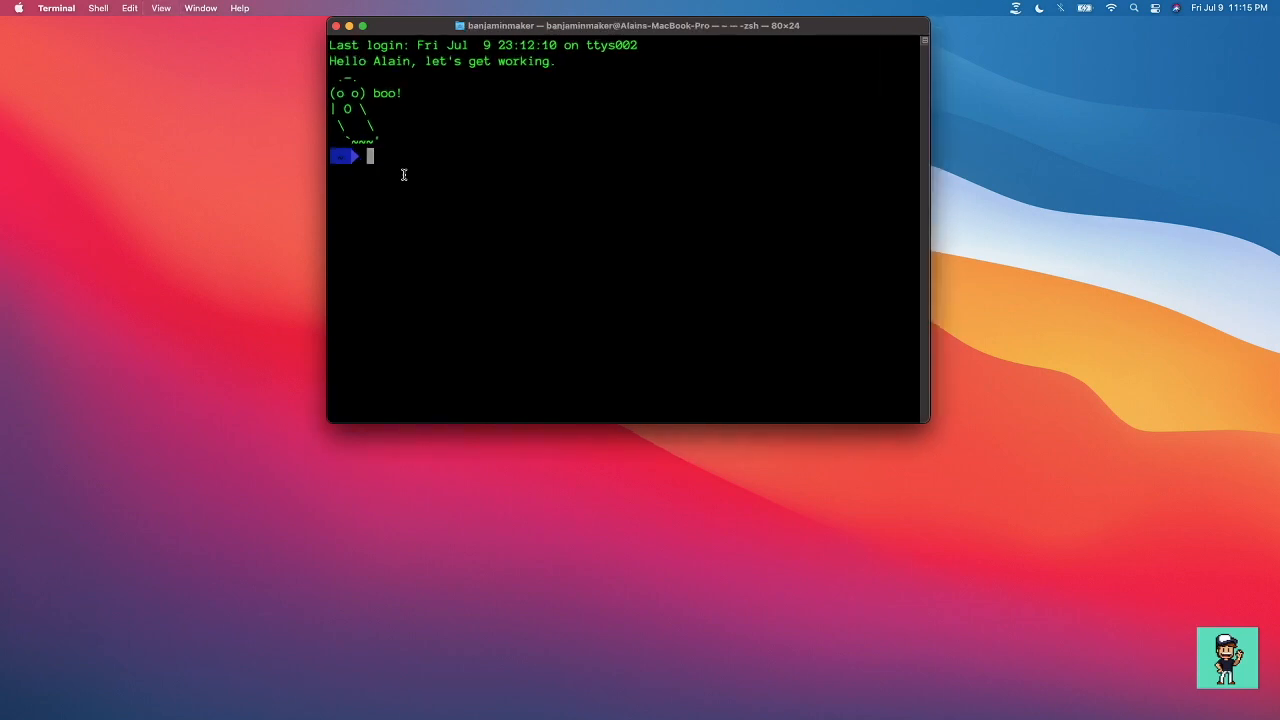
pyautogui.moveTo(628, 25); pyautogui.dragTo(628, 144)
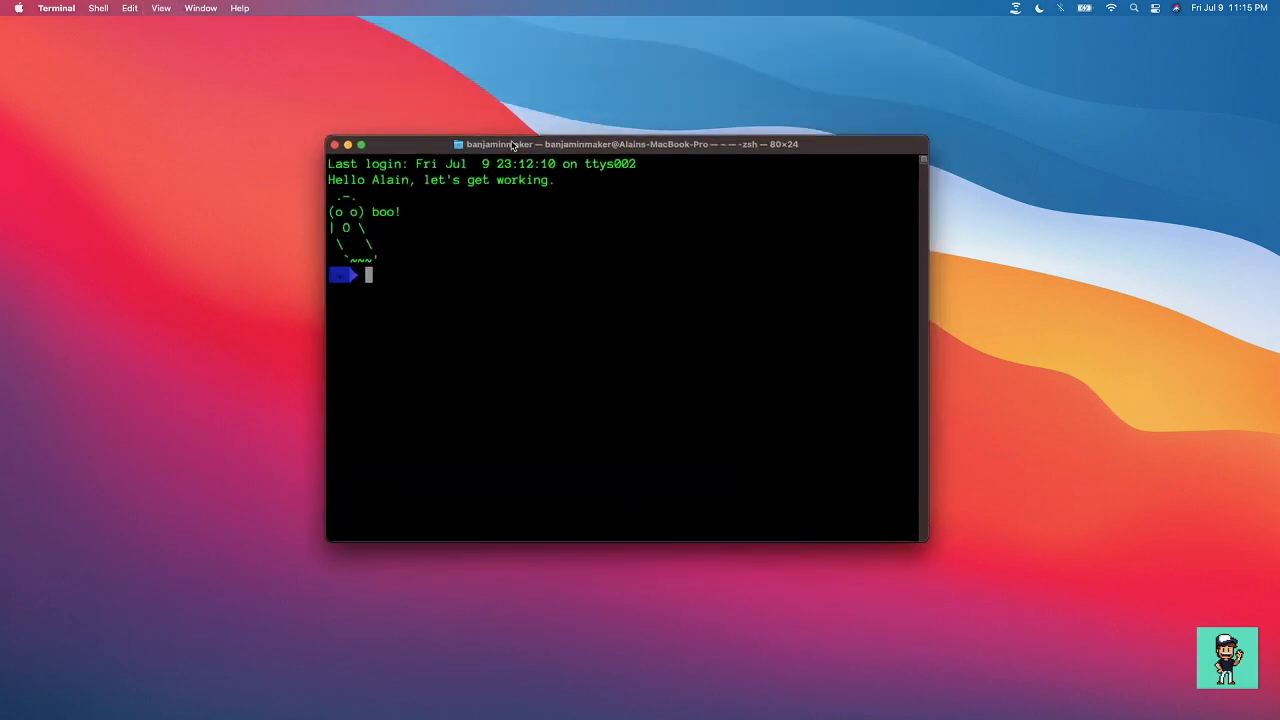
pyautogui.write('cd Desktop')
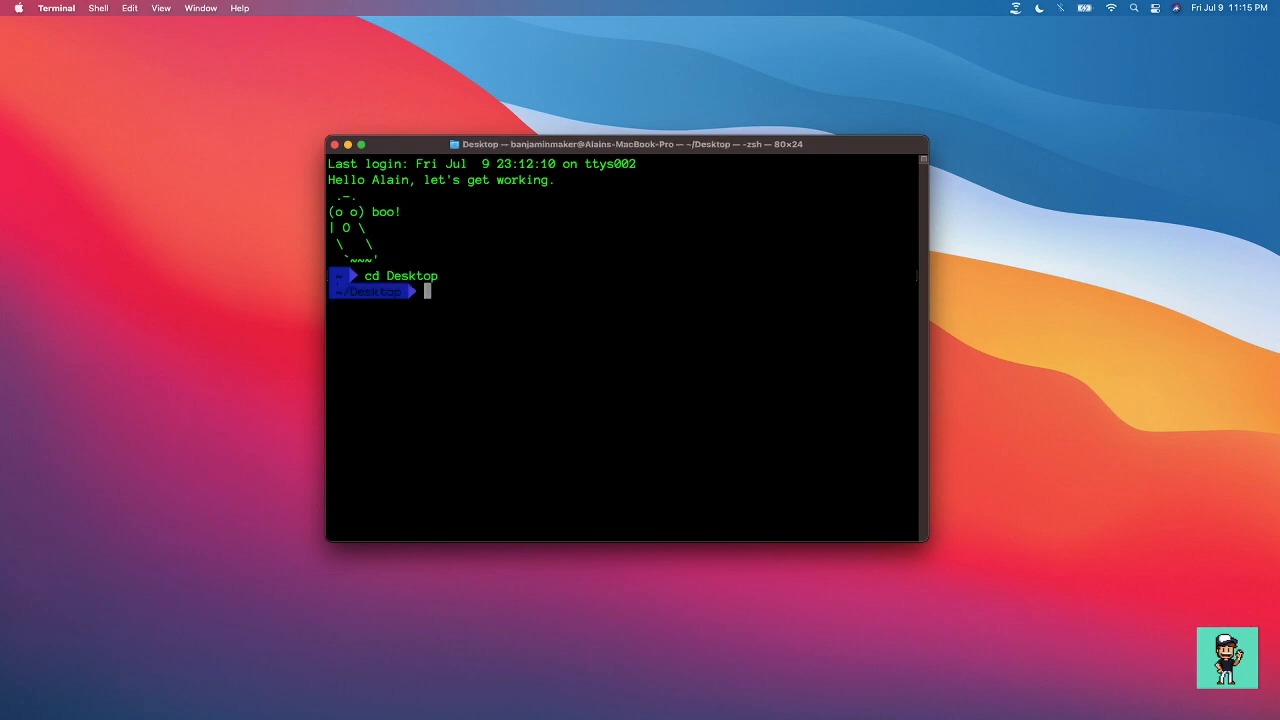
pyautogui.write('mkdir')
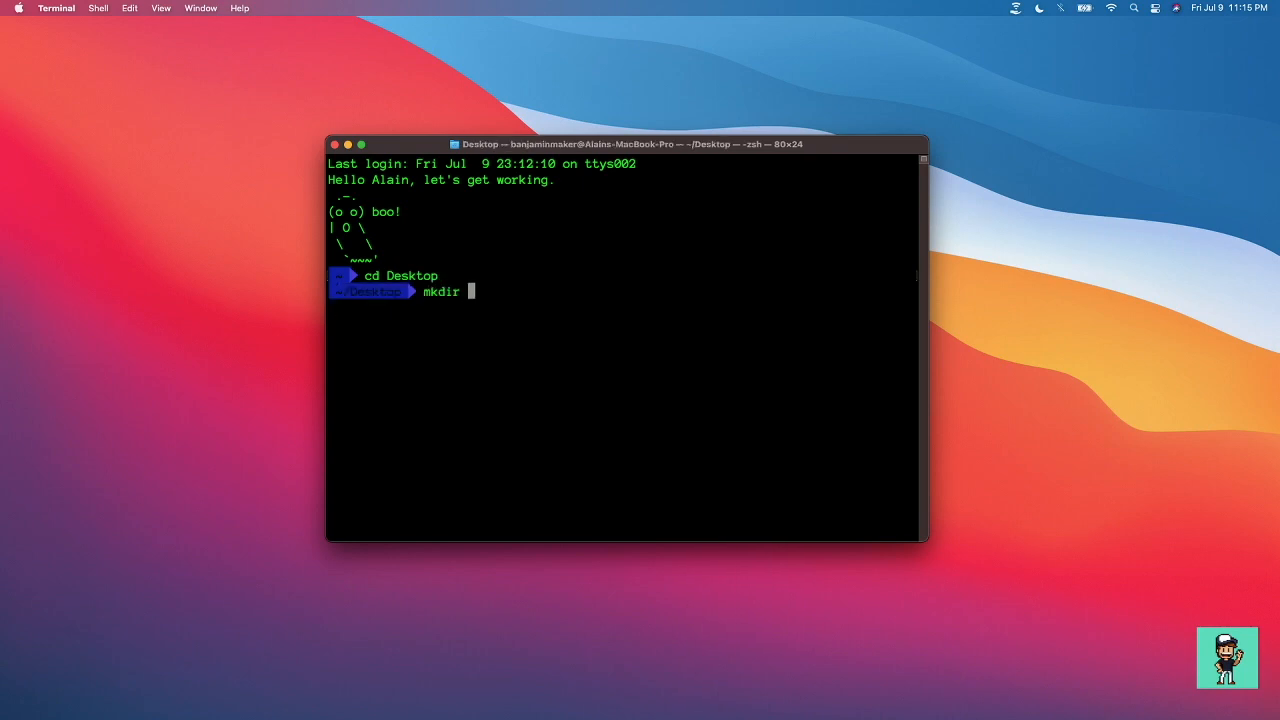
pyautogui.write('Cryp')
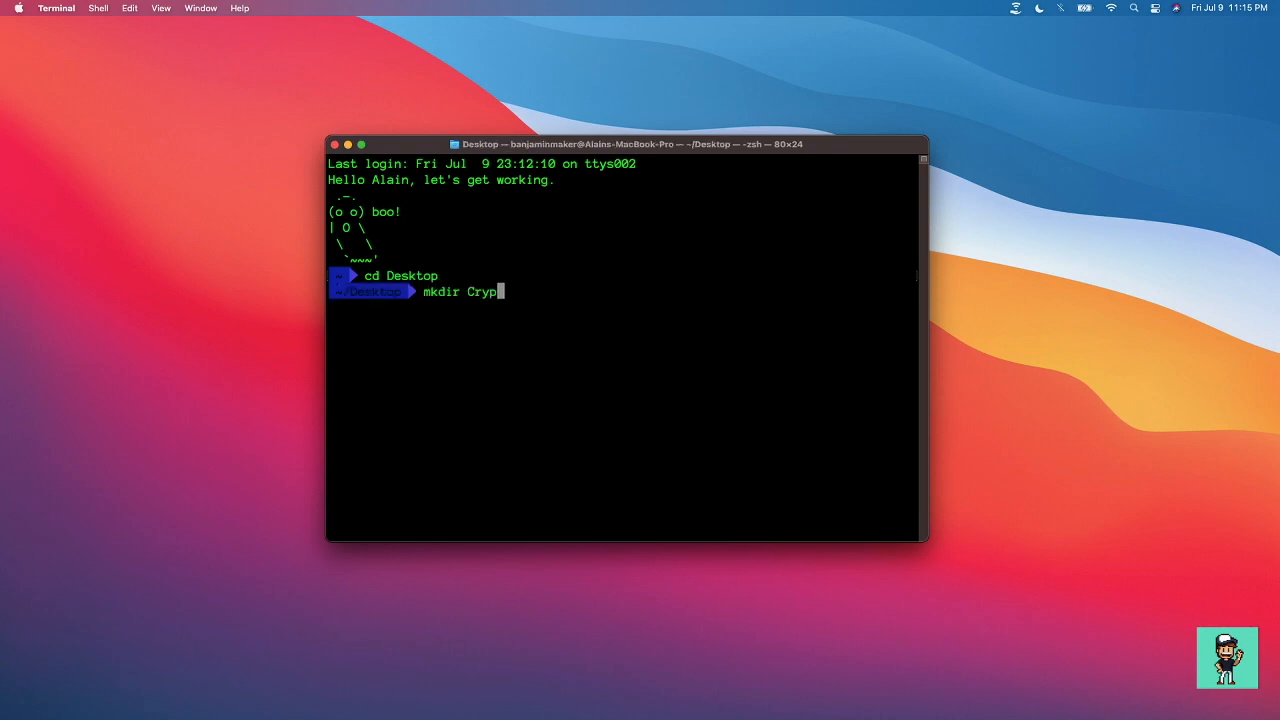
pyautogui.press('Return')
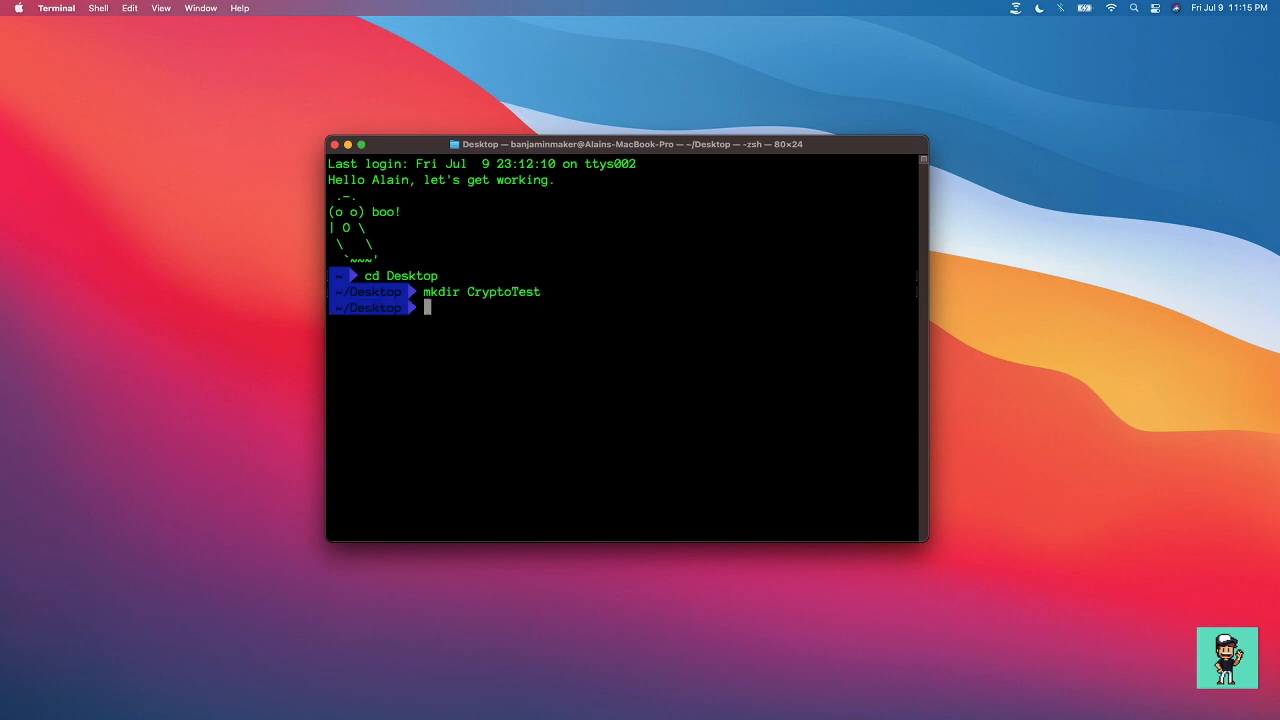
pyautogui.write('cd CryptoTest/')
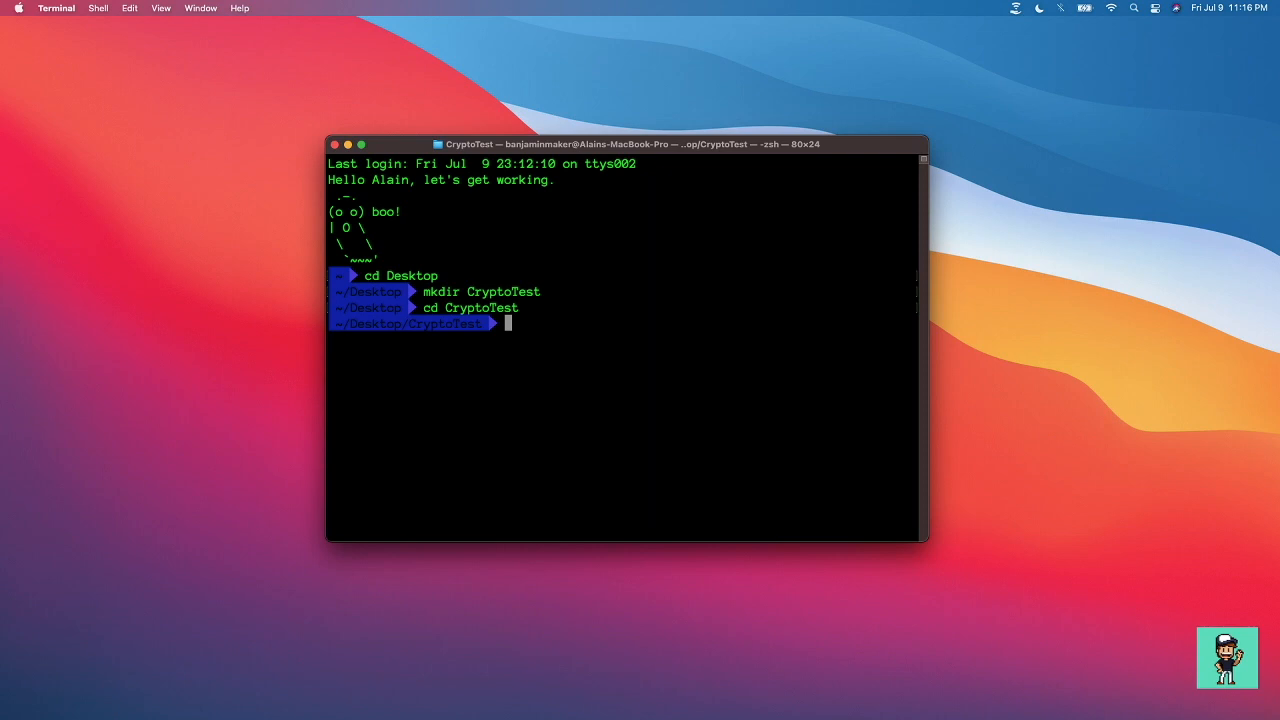
pyautogui.write('git clone')
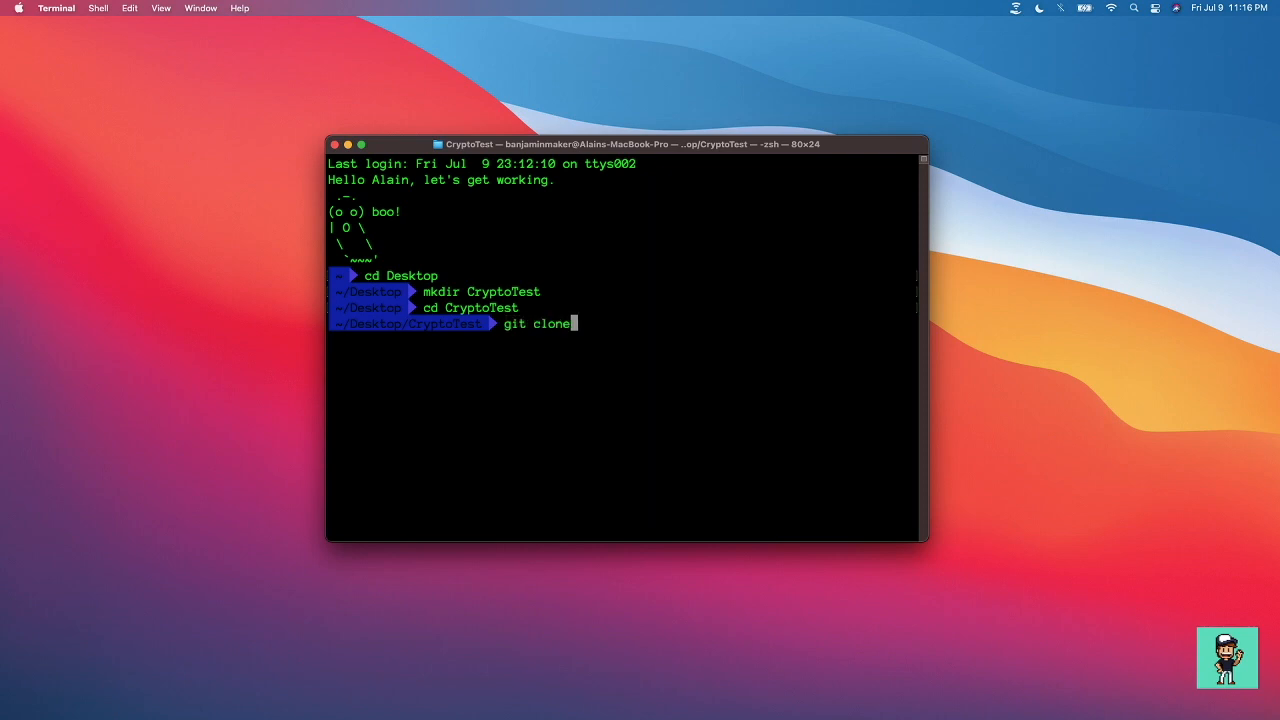
pyautogui.write('https://github.com/LkingForW/Blockchain-Project.git')
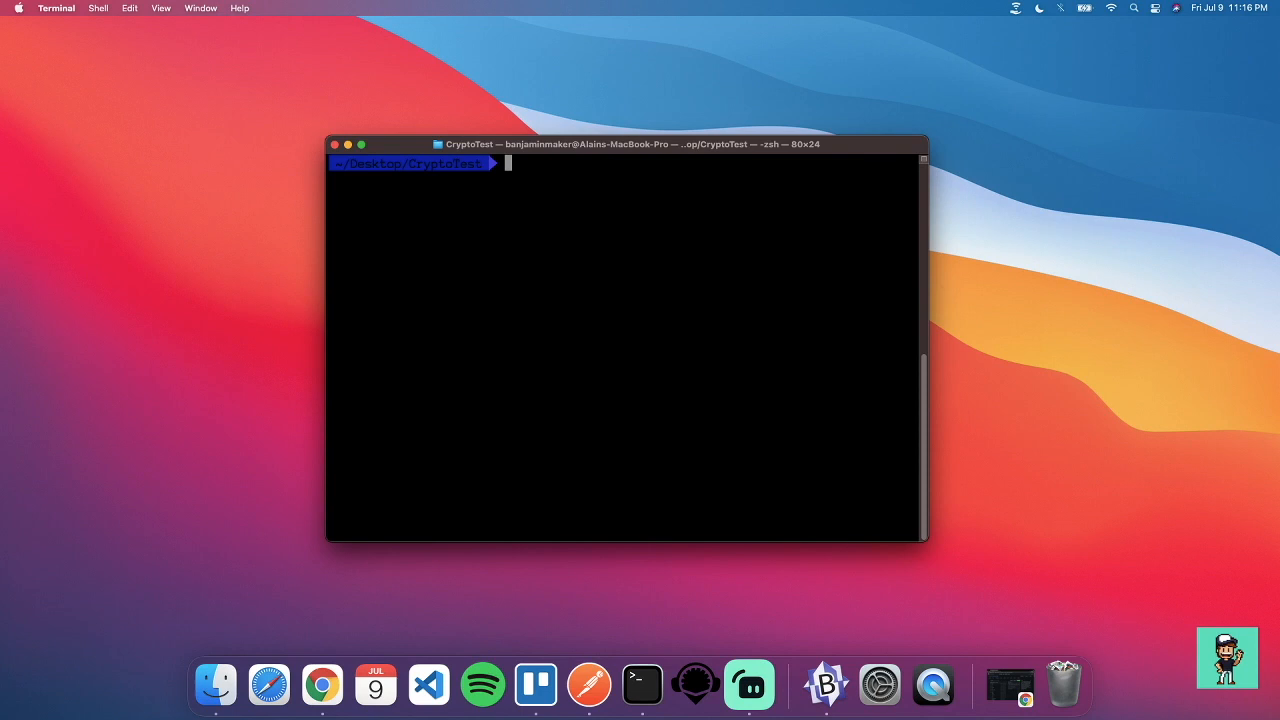
# Step: List CryptoTest to confirm the clone, enter Blockchain-Project, and clear the screen
pyautogui.write('ls')
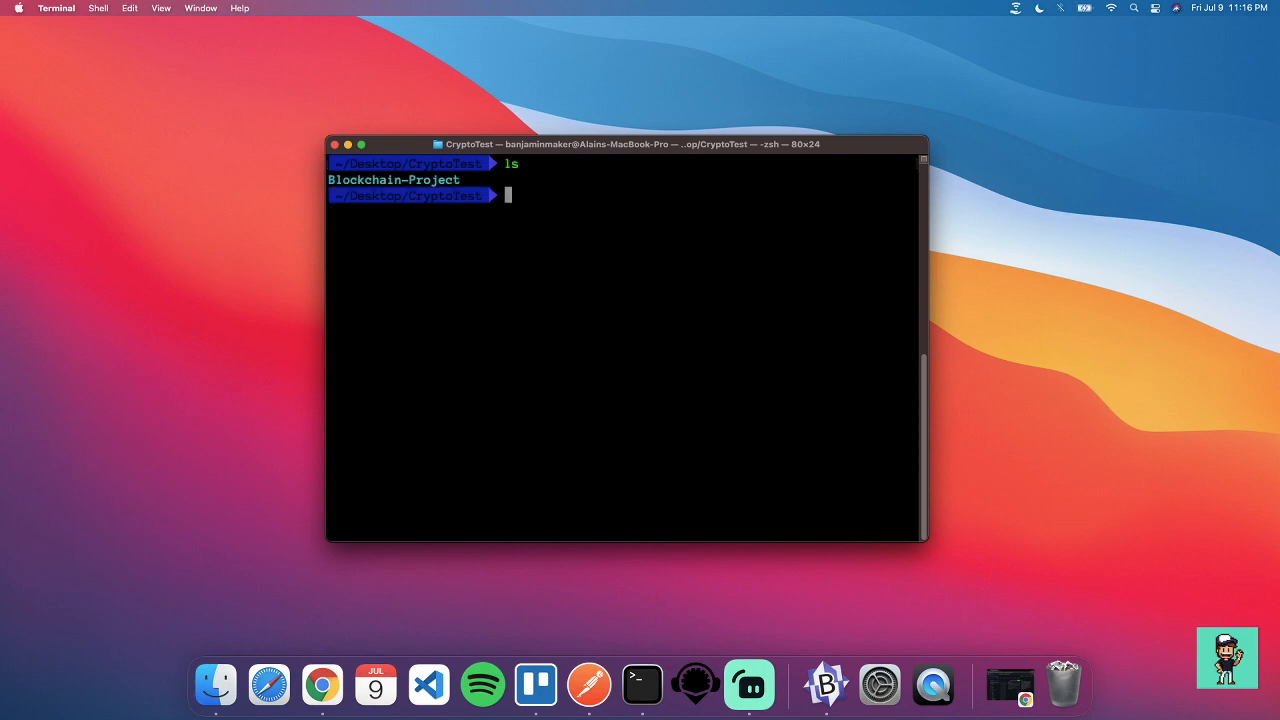
pyautogui.write('cd Blockchain-Project')
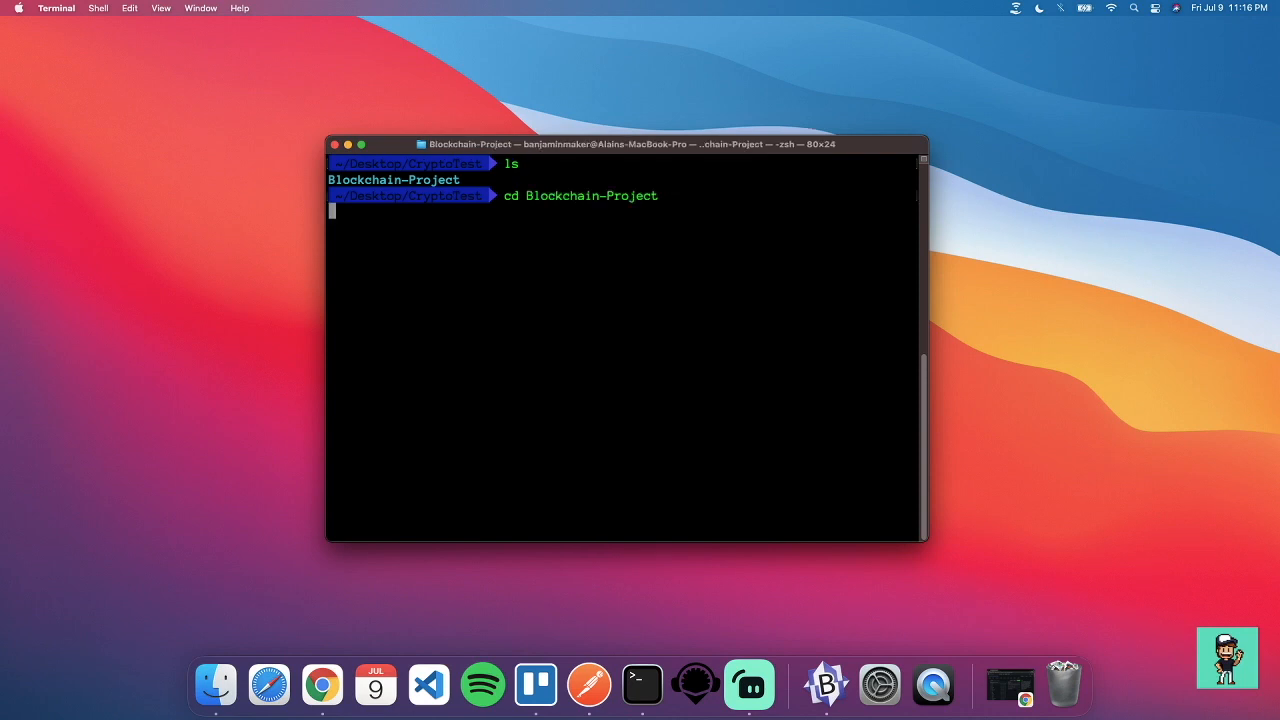
pyautogui.write('cl')
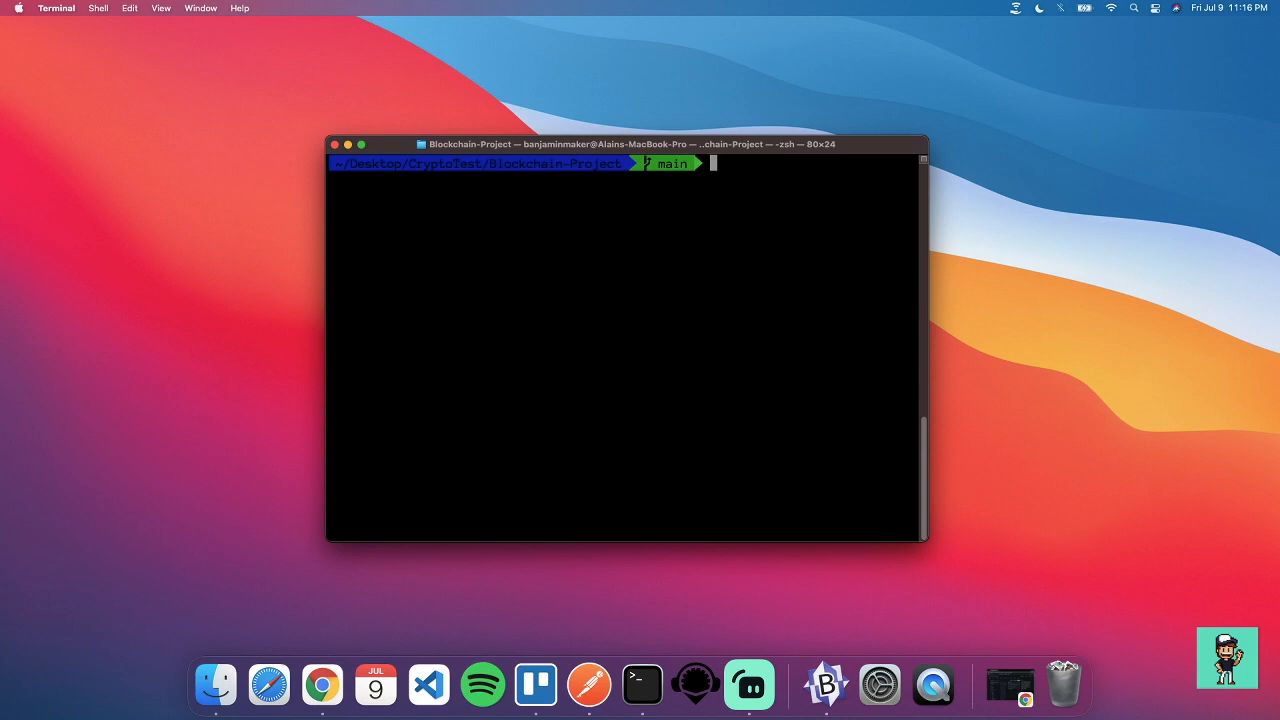
# Step: Install dependencies with npm install, then launch the project with npm run dev
pyautogui.write('npm run')
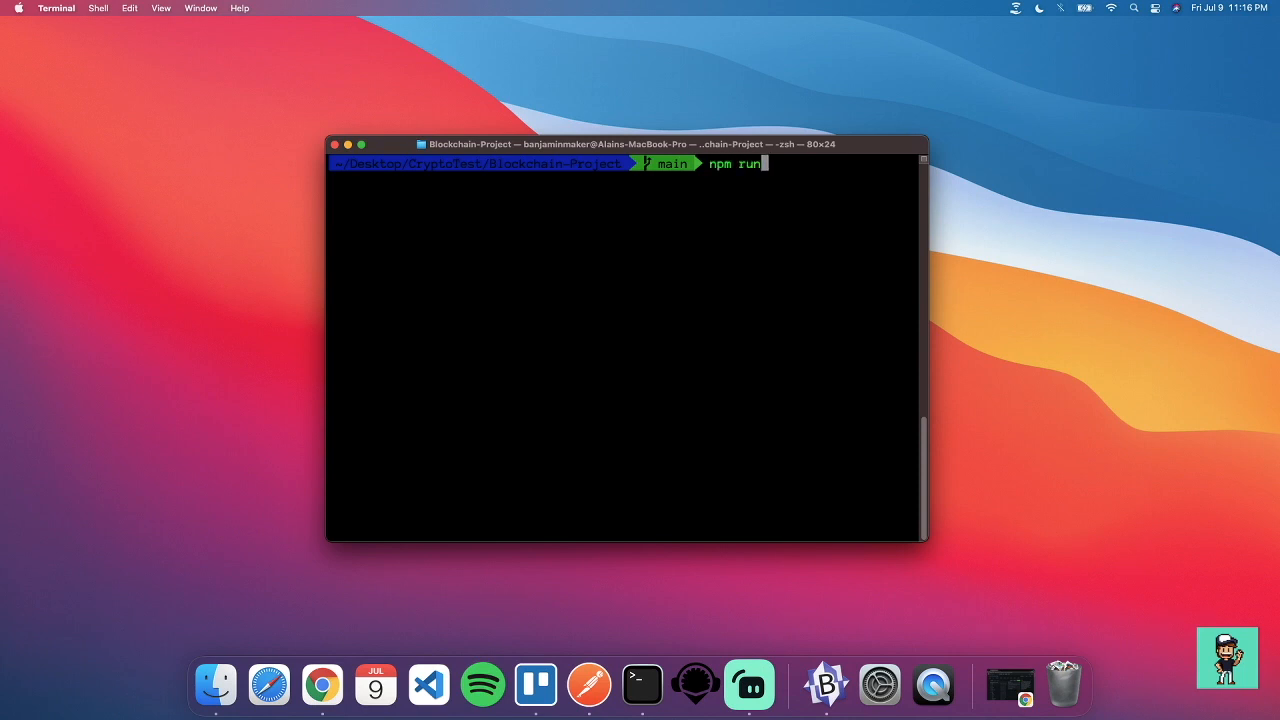
pyautogui.press('Backspace')
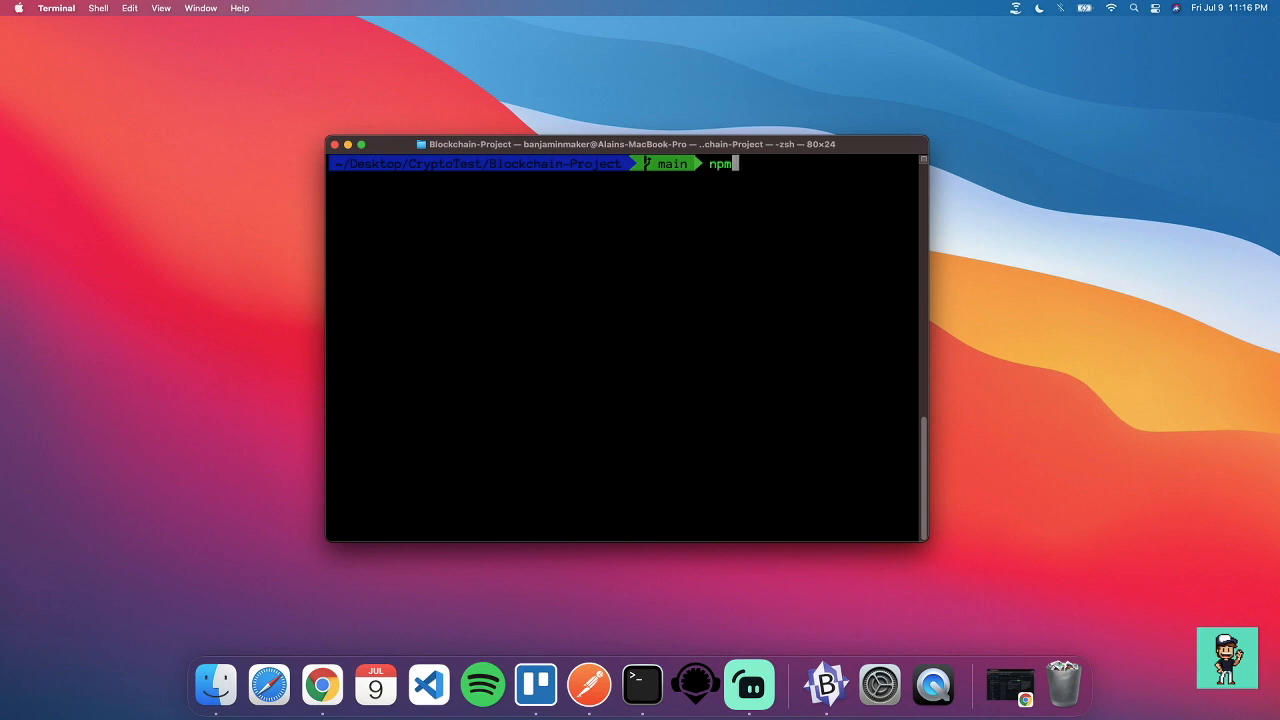
pyautogui.write('ins')
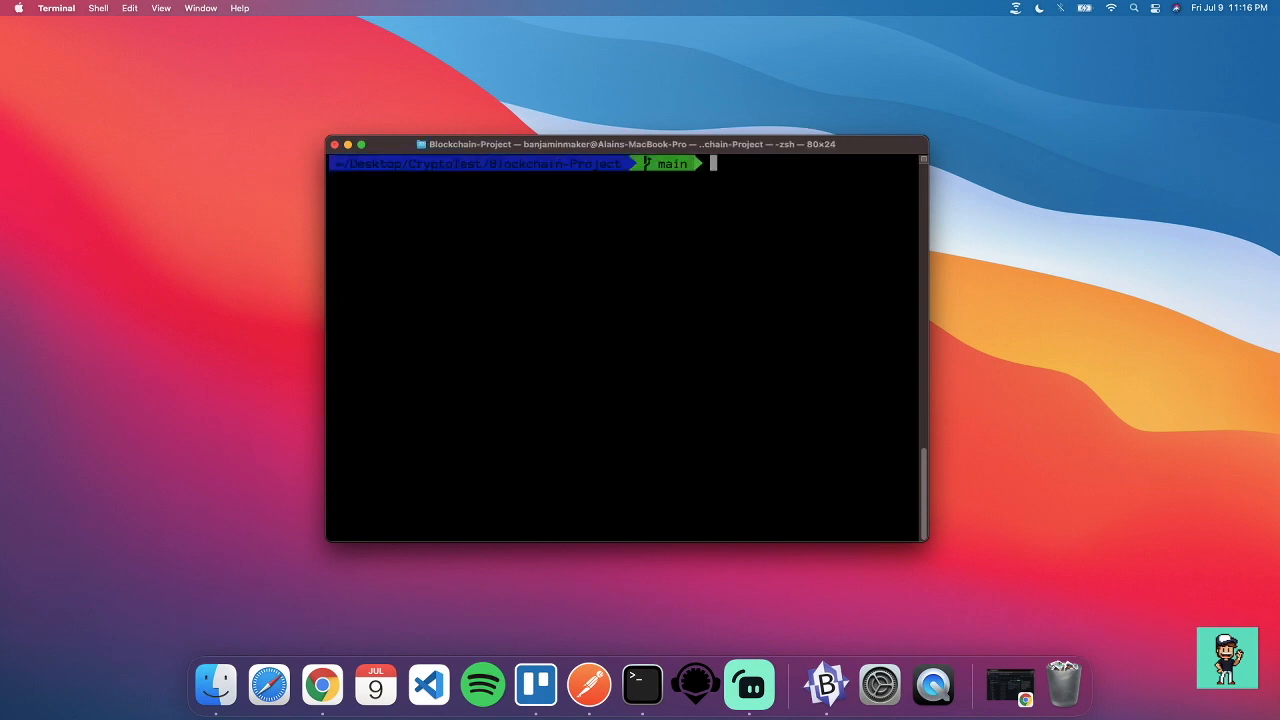
pyautogui.write('npm')
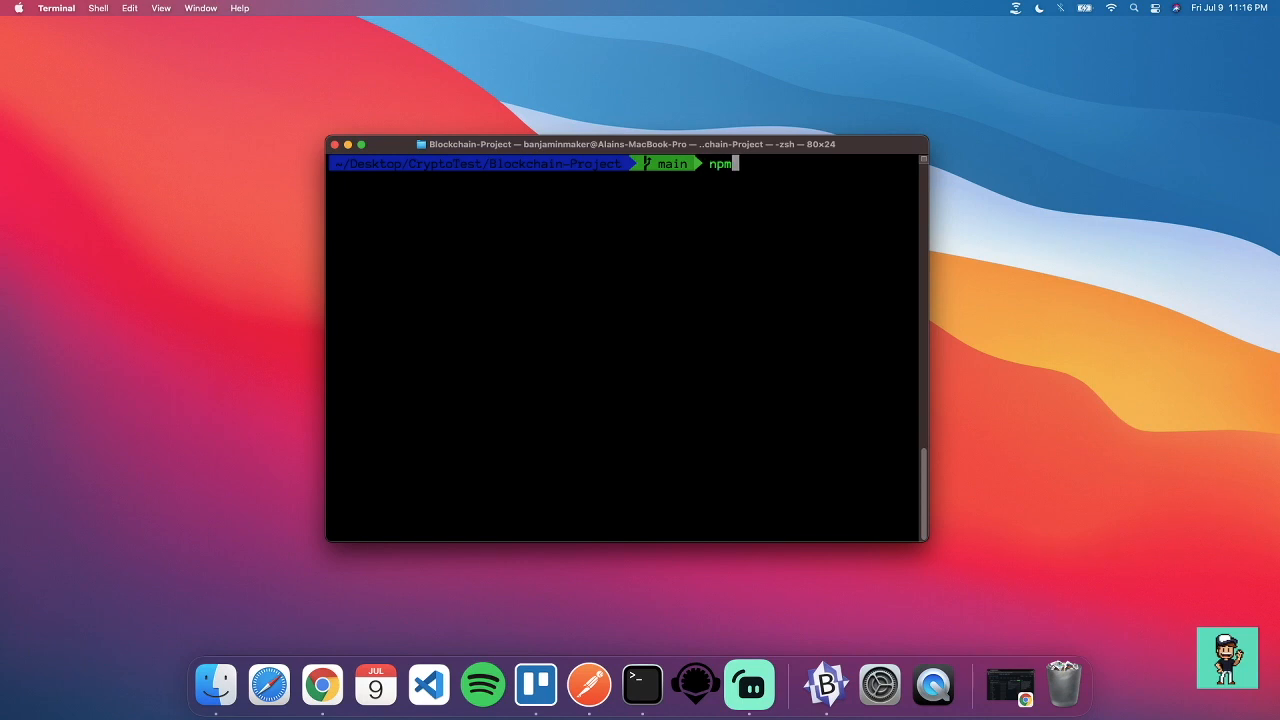
pyautogui.write('run dev')
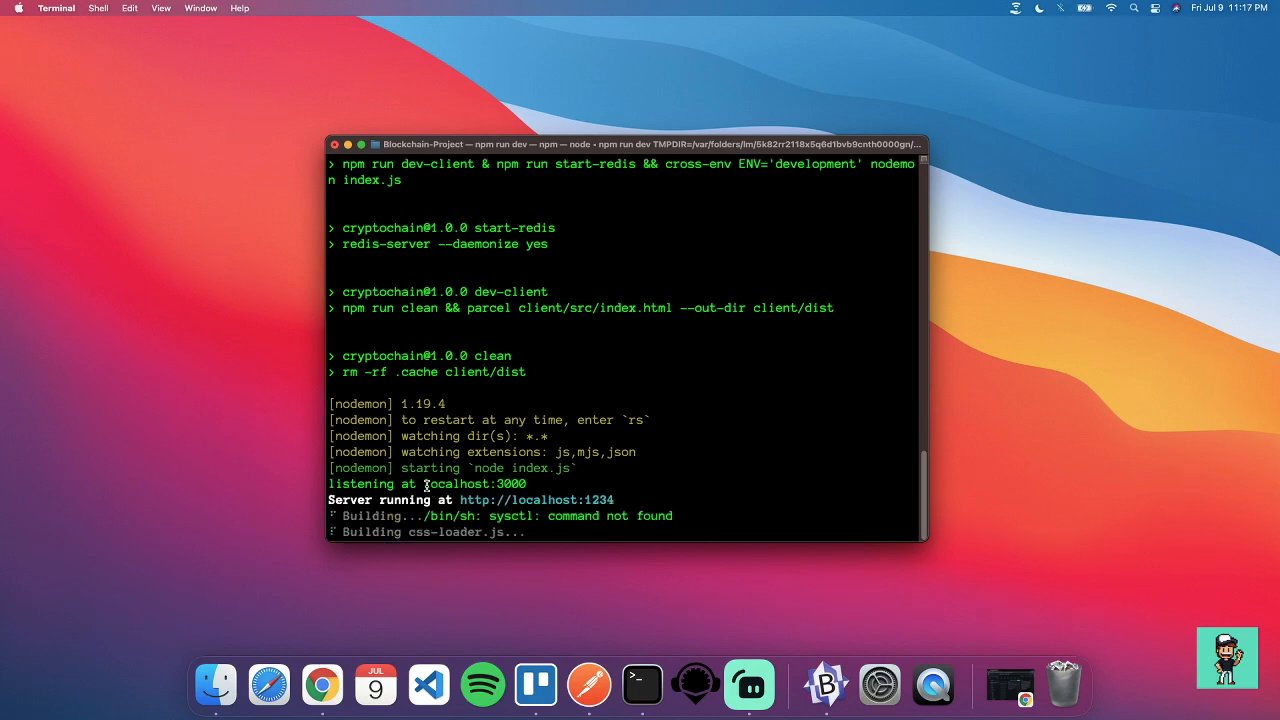
# Step: Select the localhost:3000 address in the dev server output
pyautogui.doubleClick(475, 484)
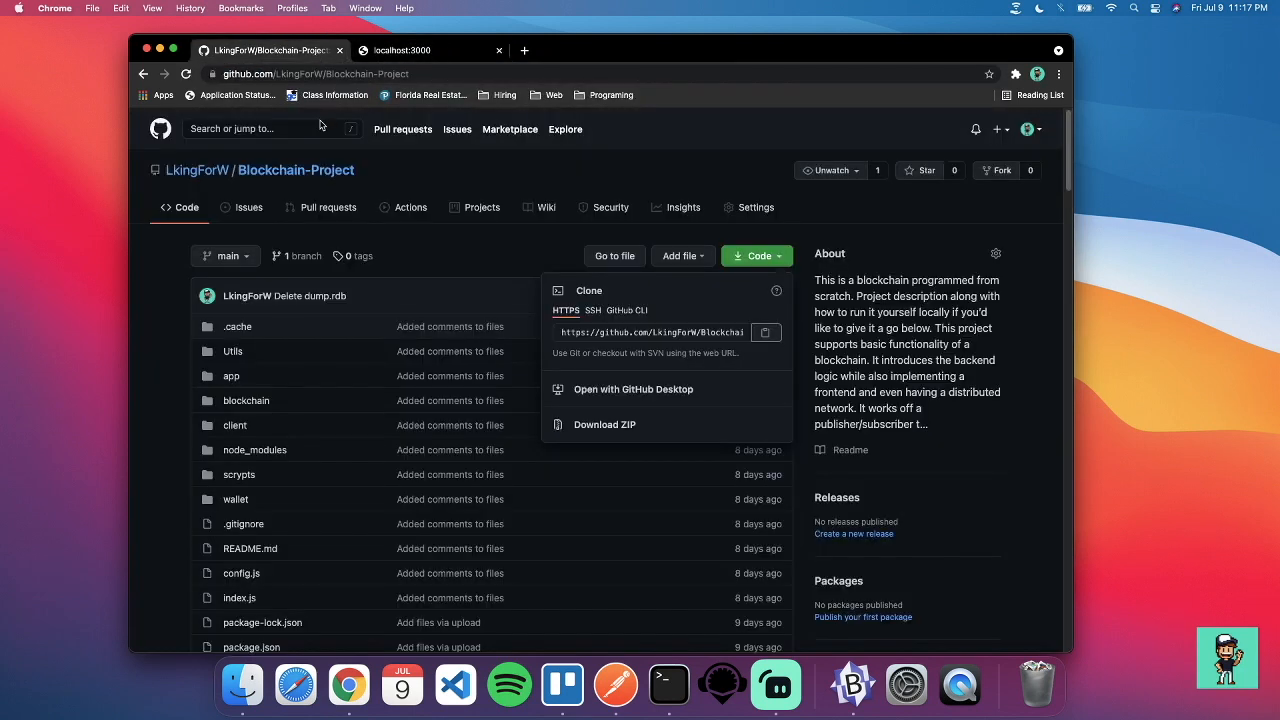
# Step: Close the GitHub tab and view the app's Conduct Transaction form and Home page
pyautogui.click(400, 50)
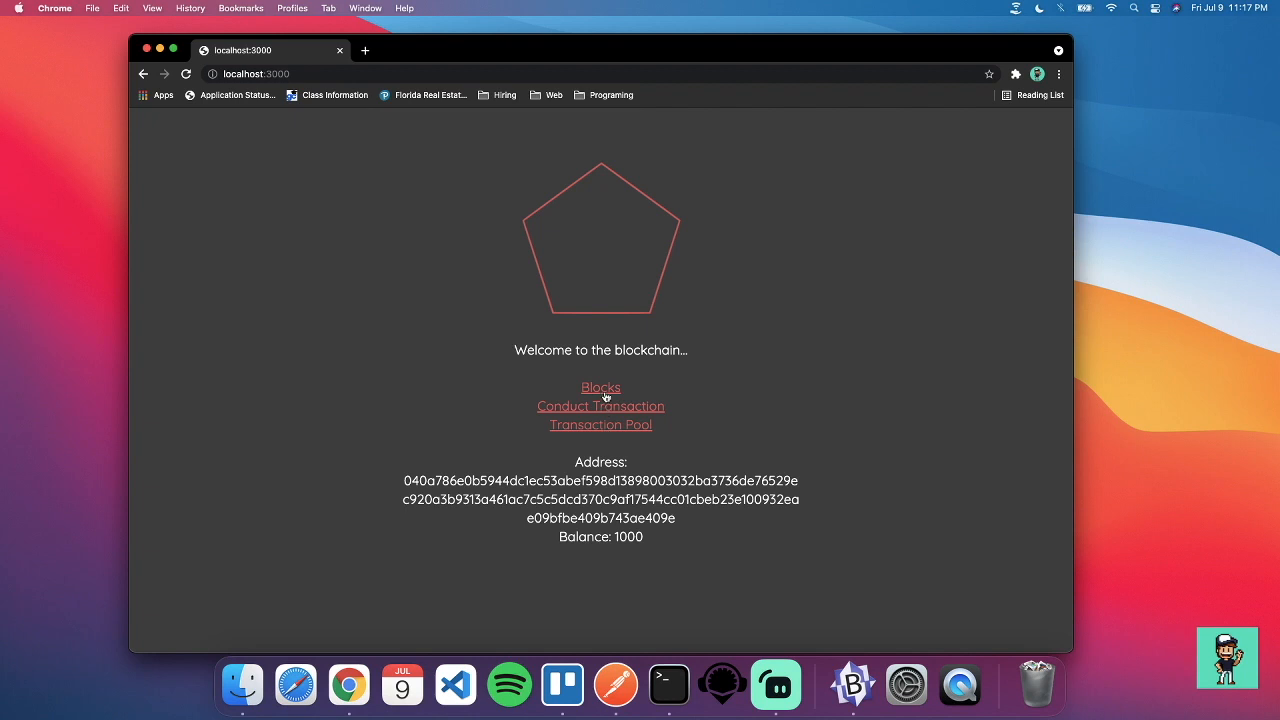
pyautogui.click(600, 388)
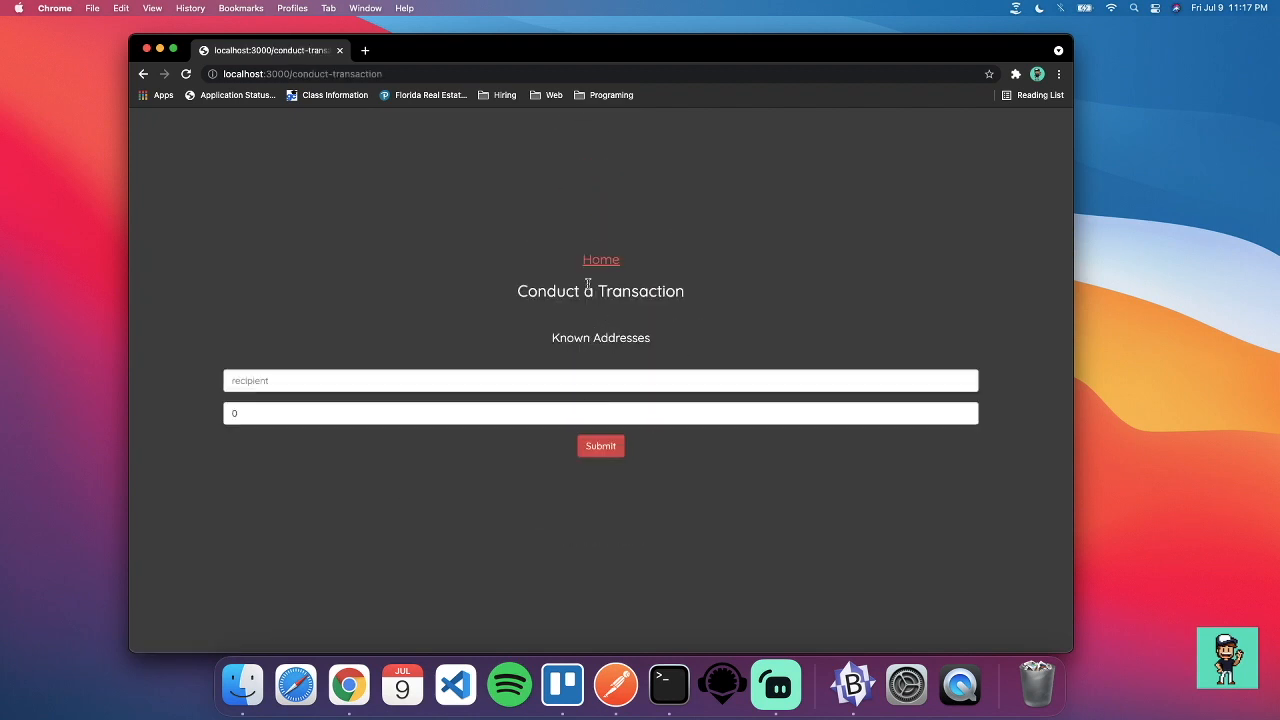
pyautogui.click(601, 259)
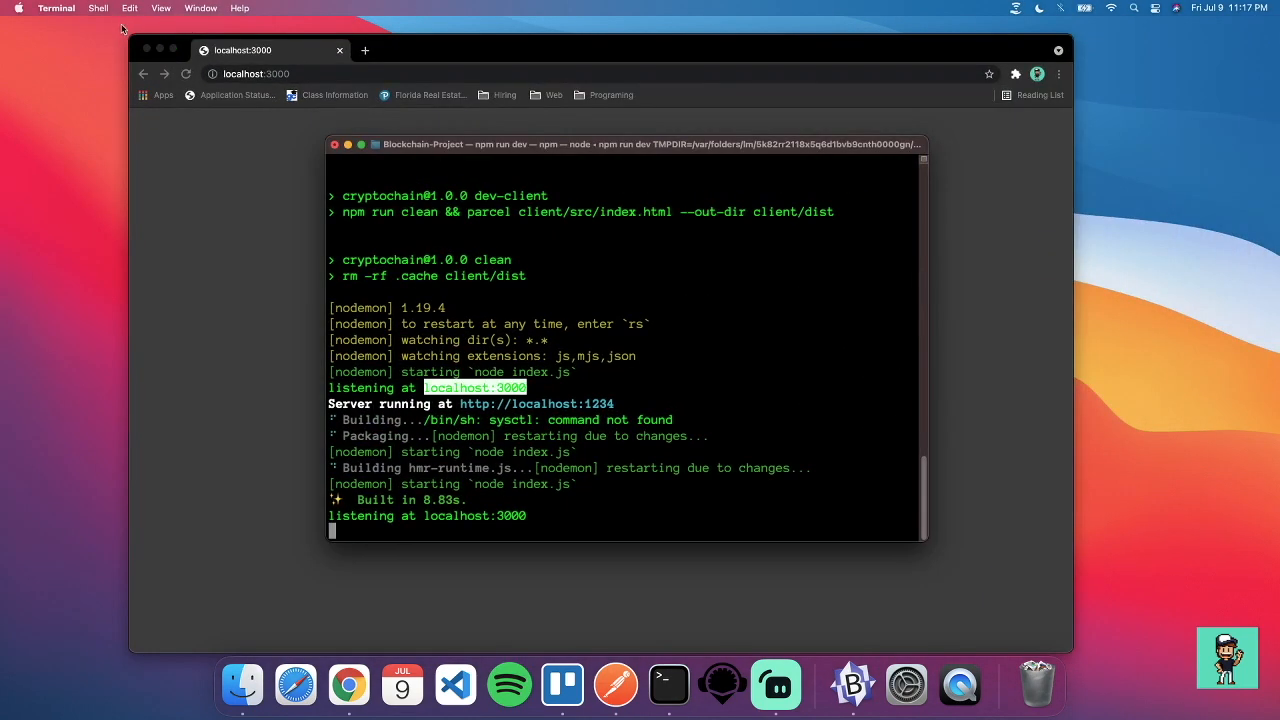
# Step: Open a second Terminal window, enter Blockchain-Project, and run npm run dev-peer
pyautogui.click(97, 8)
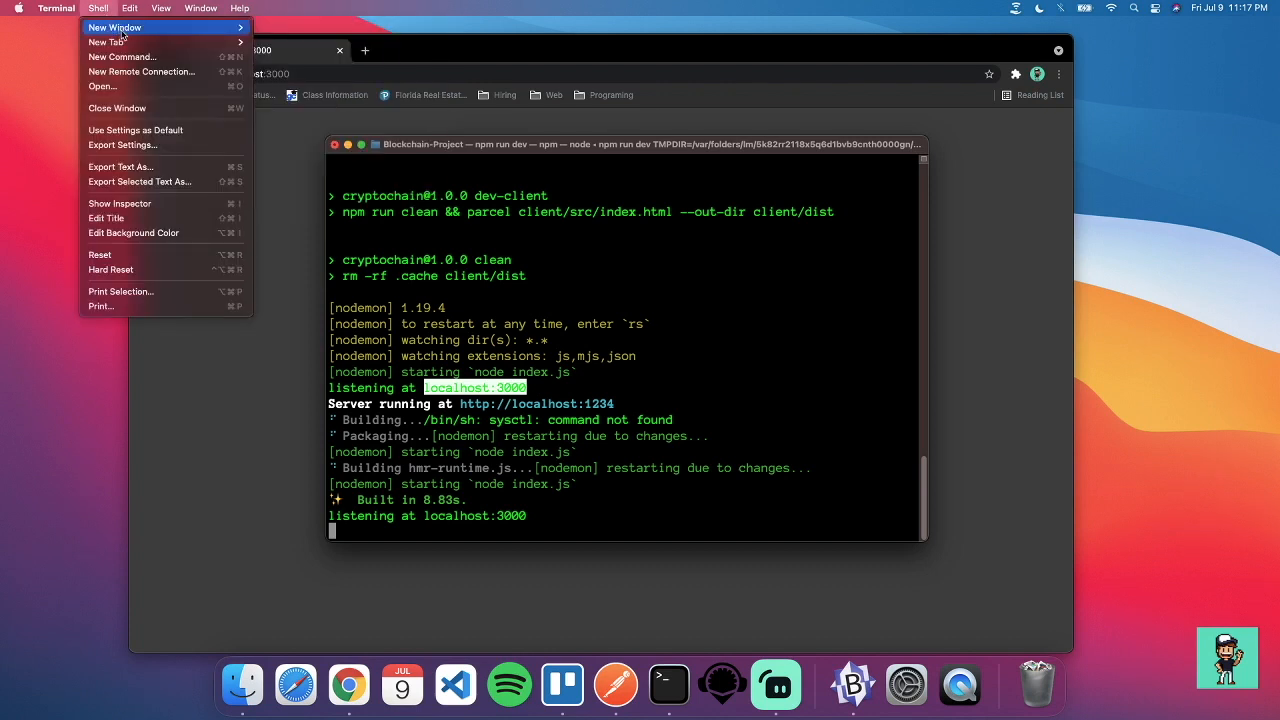
pyautogui.click(114, 27)
pyautogui.write('cd Desktop')
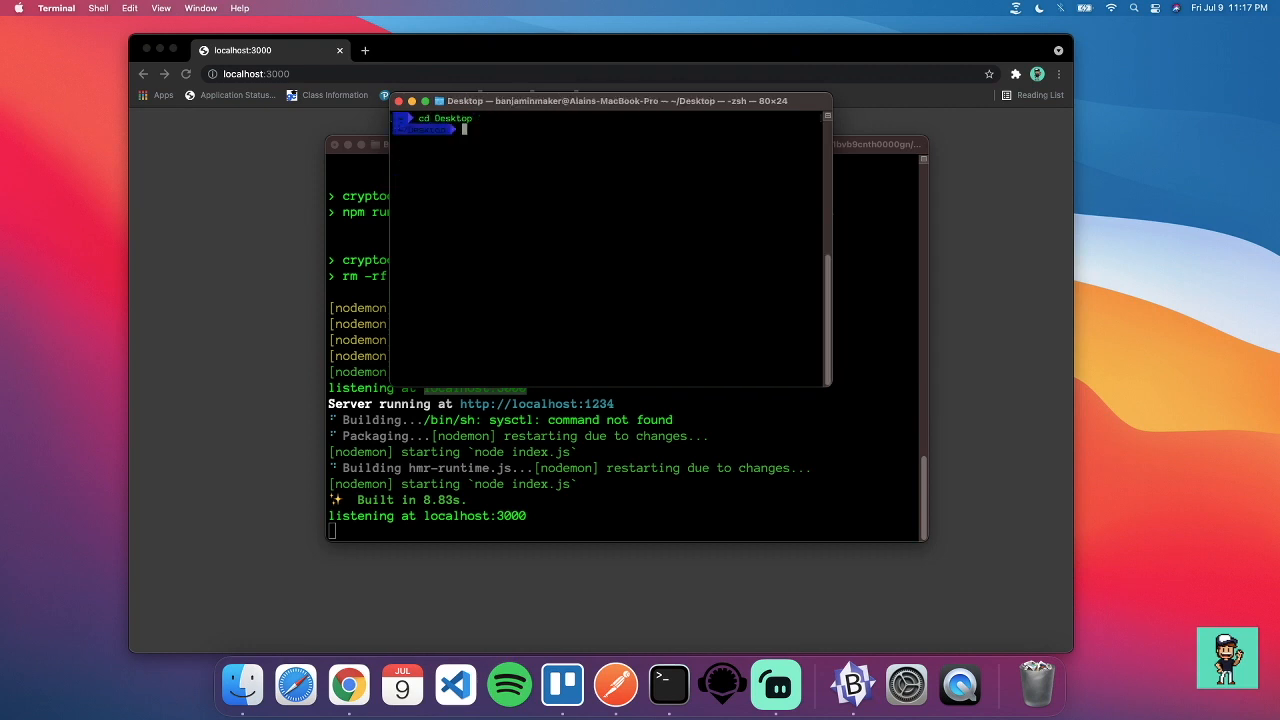
pyautogui.write('cd CryptoTest')
pyautogui.write('cd Blockchain-Project/')
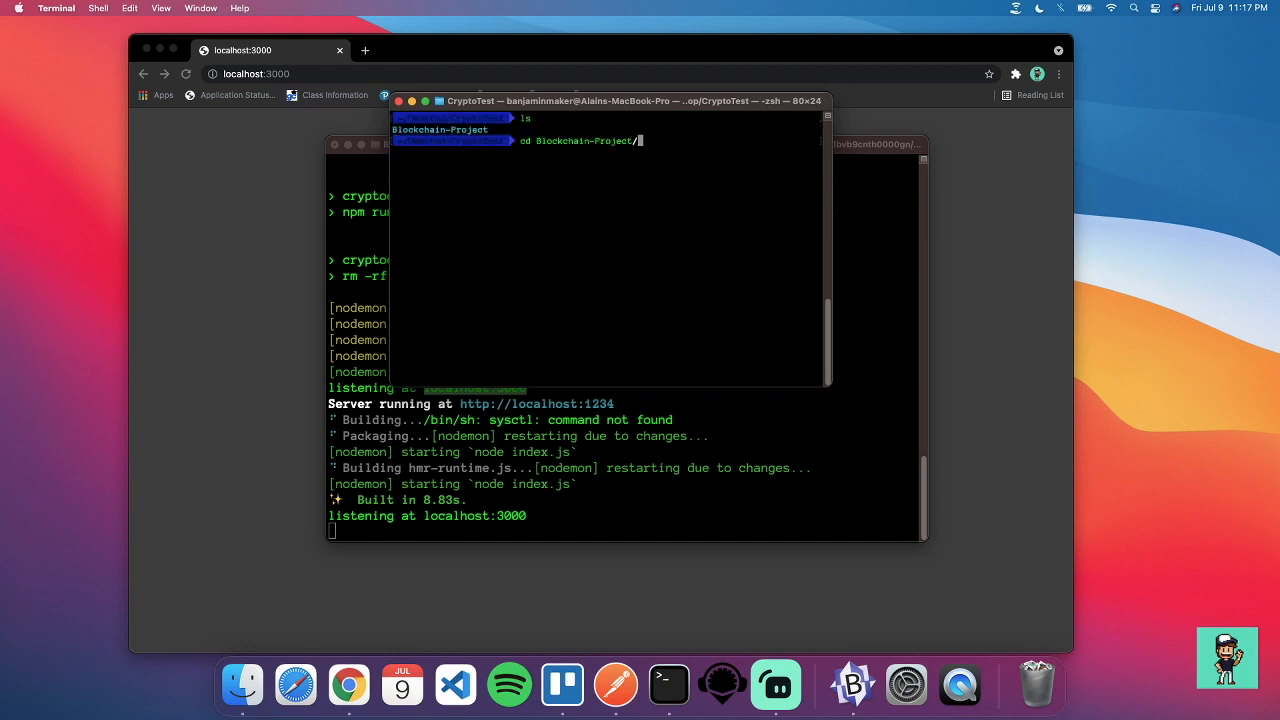
pyautogui.write('clea')
pyautogui.write('npm')
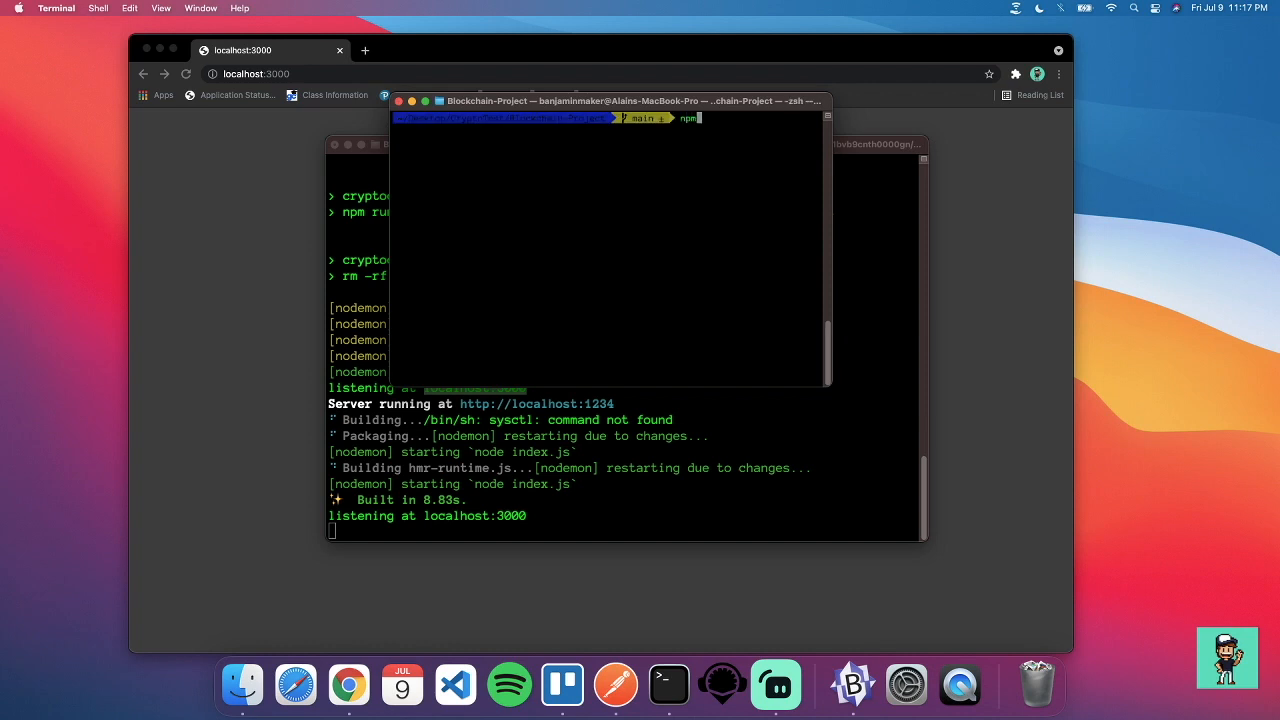
pyautogui.write('run dev-')
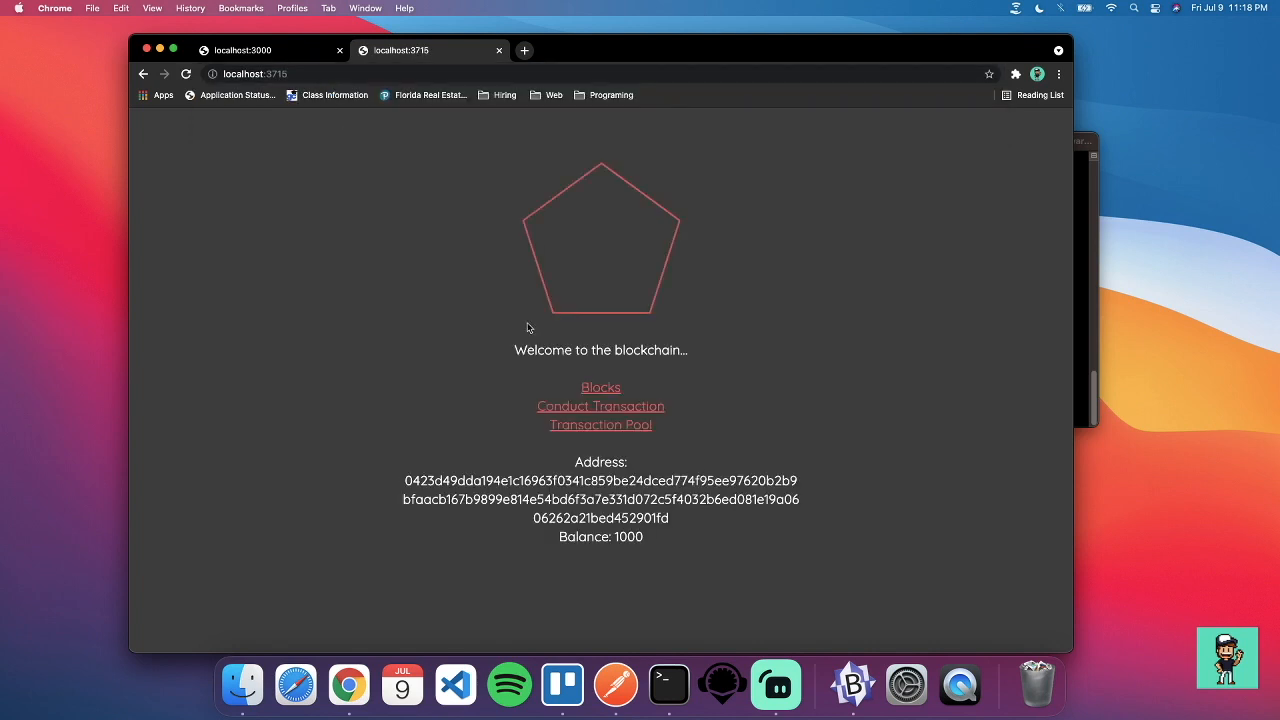
pyautogui.moveTo(393, 364)
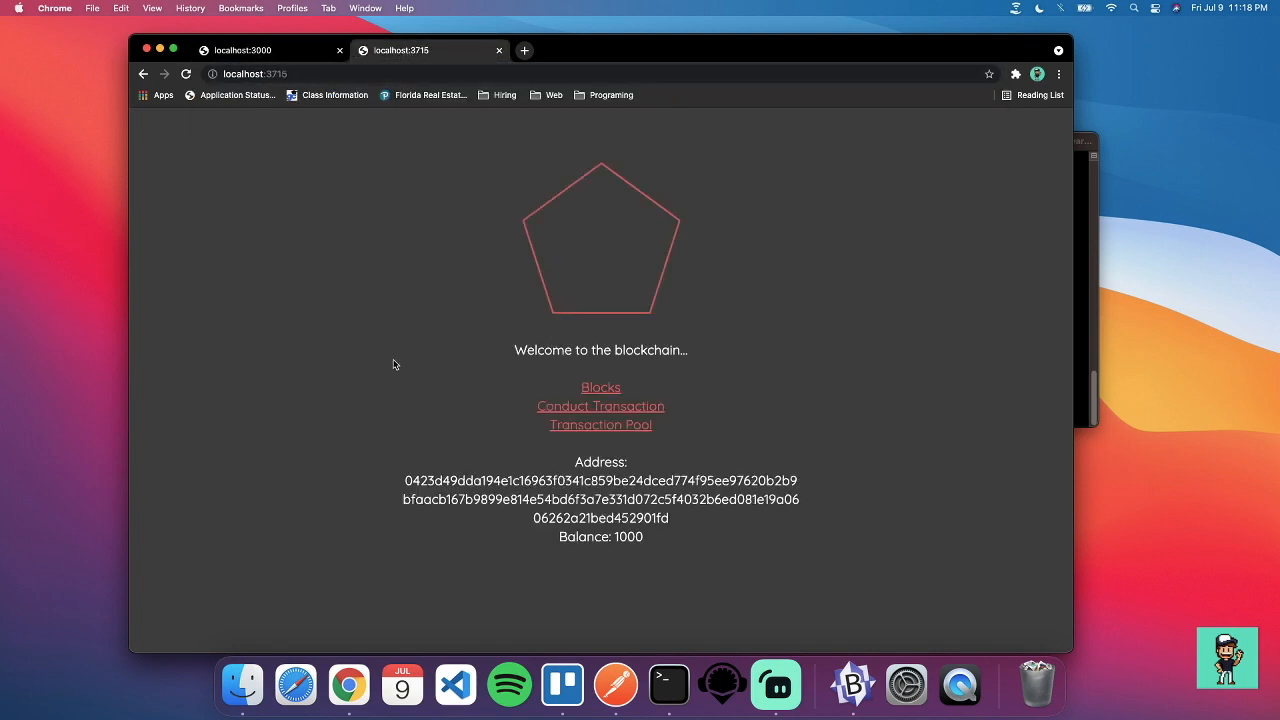
pyautogui.moveTo(303, 148)
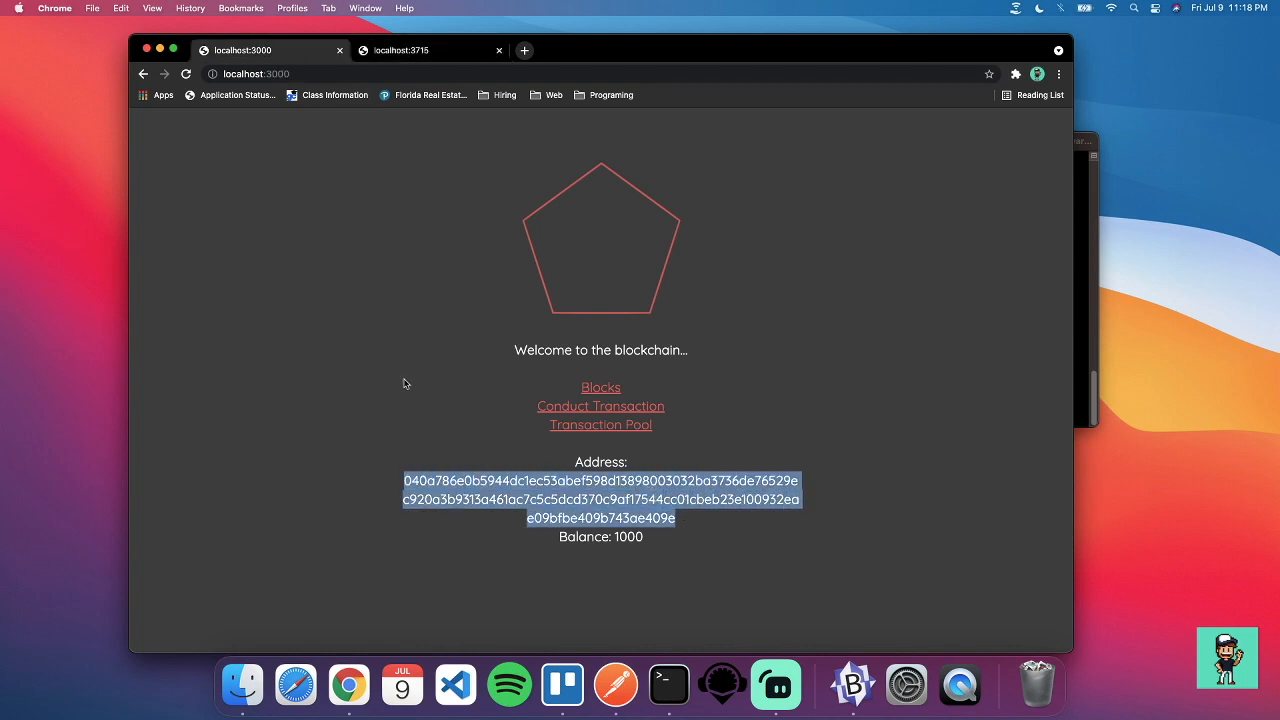
pyautogui.moveTo(503, 530)
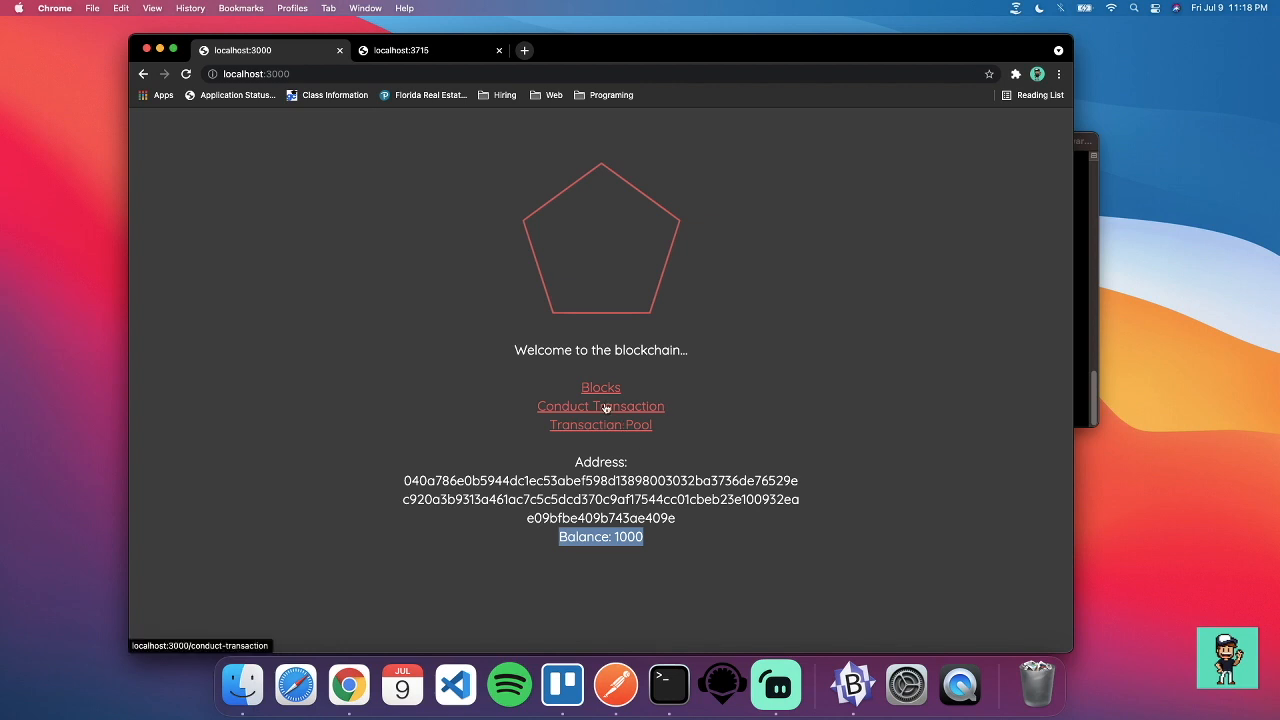
# Step: Open the localhost:3000 node's Conduct a Transaction form
pyautogui.click(600, 406)
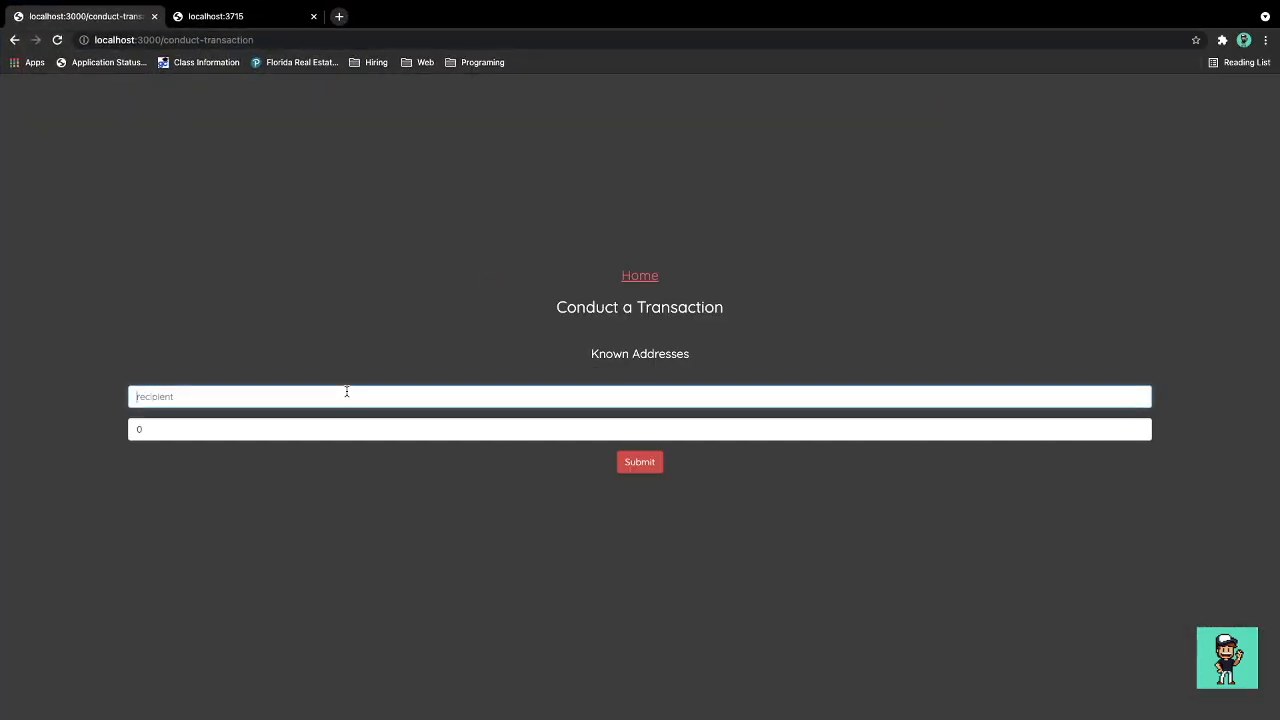
# Step: Send 200 coins to Foo from the localhost:3000 node and dismiss the success alert
pyautogui.write('Foo')
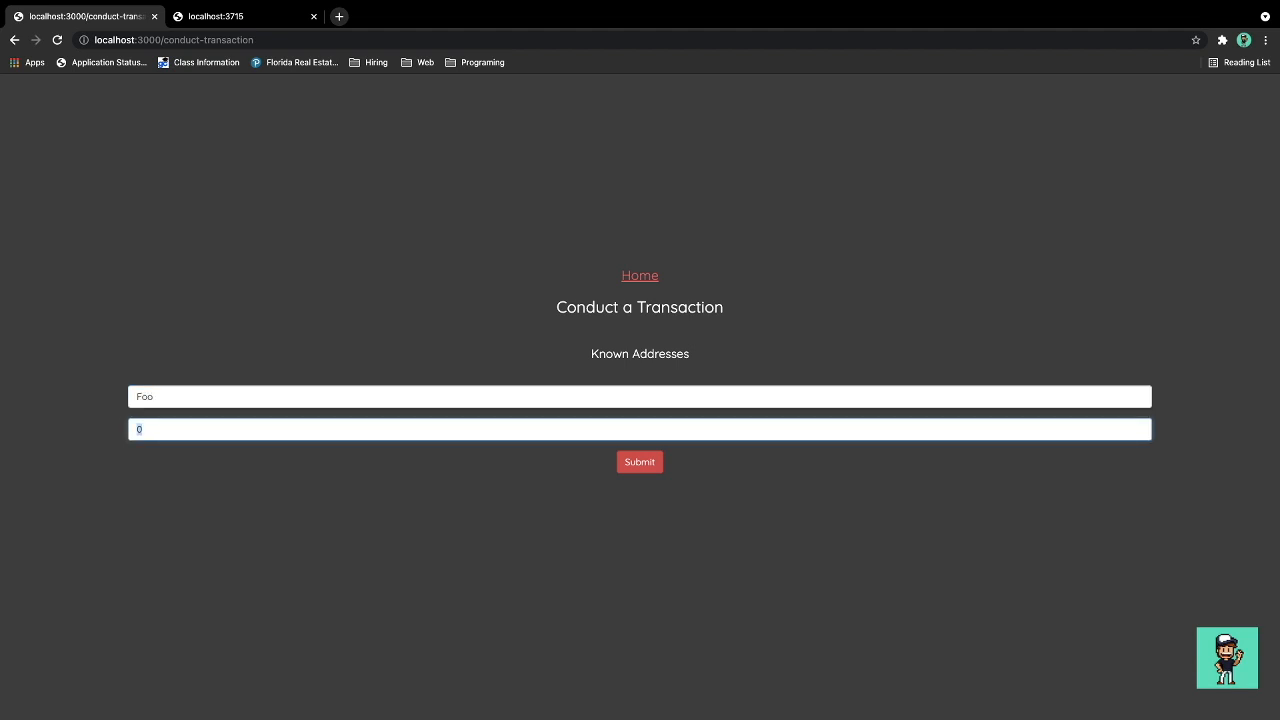
pyautogui.write('200')
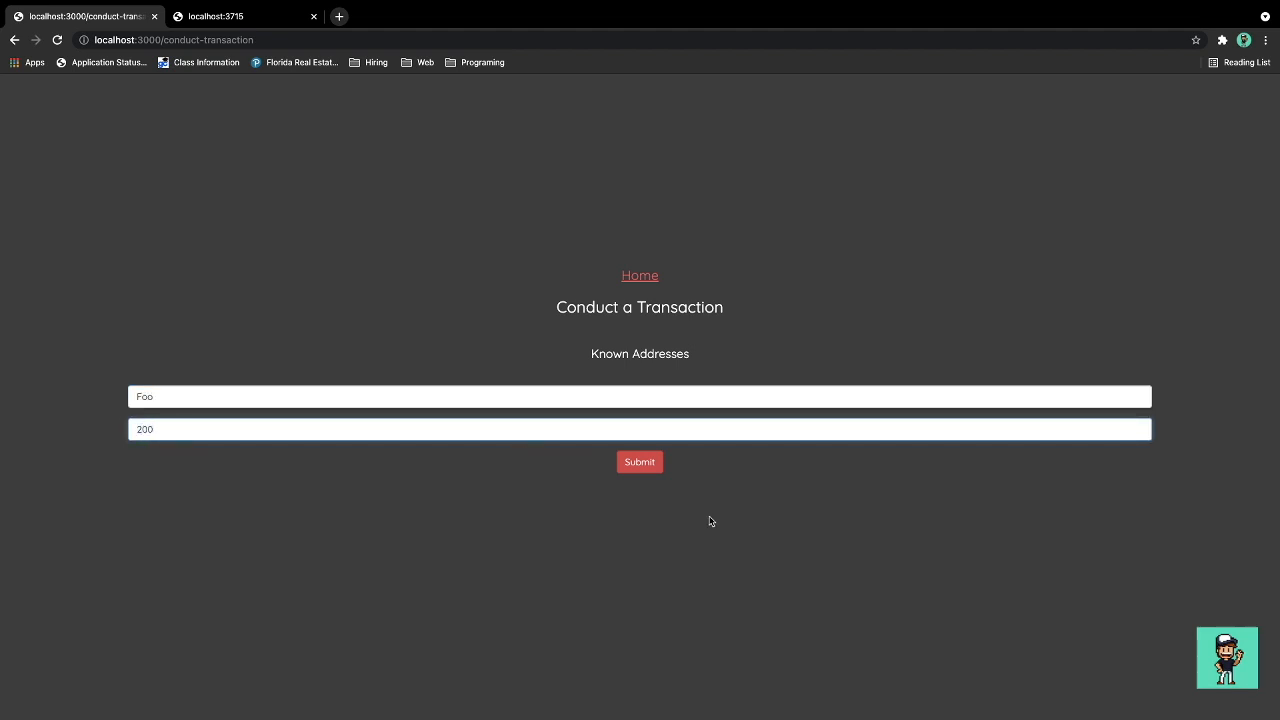
pyautogui.click(639, 461)
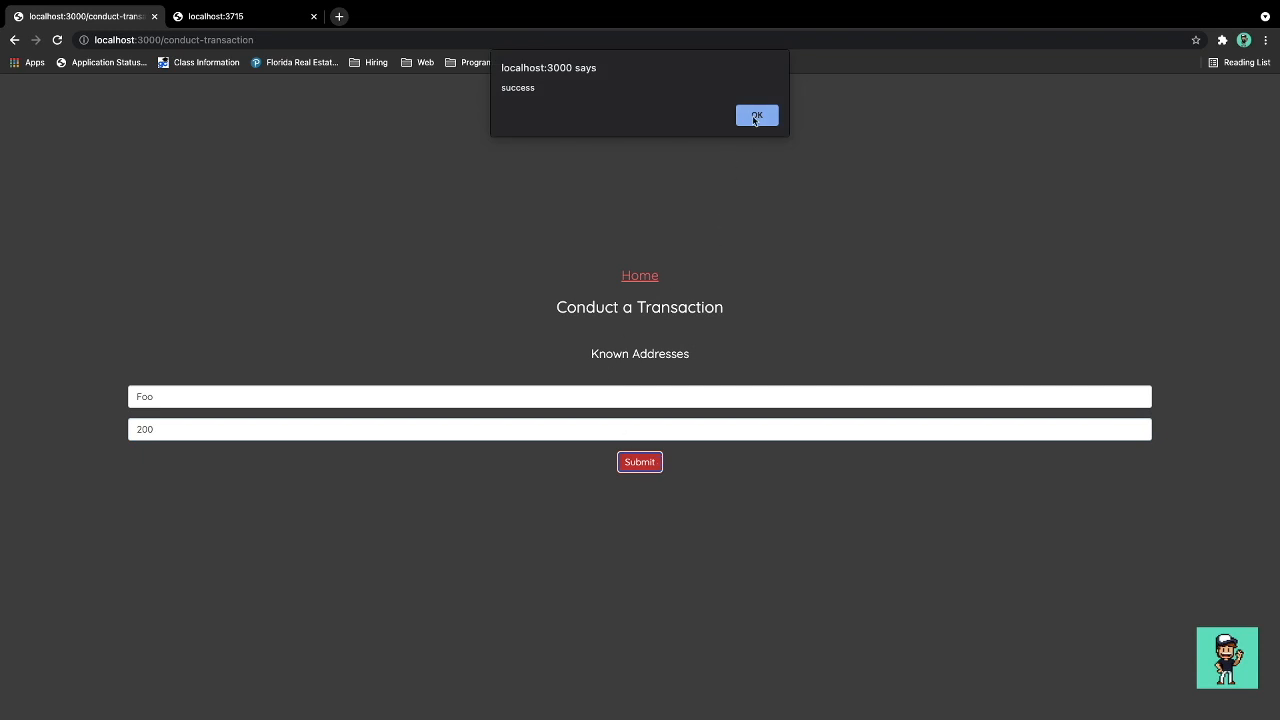
pyautogui.click(757, 115)
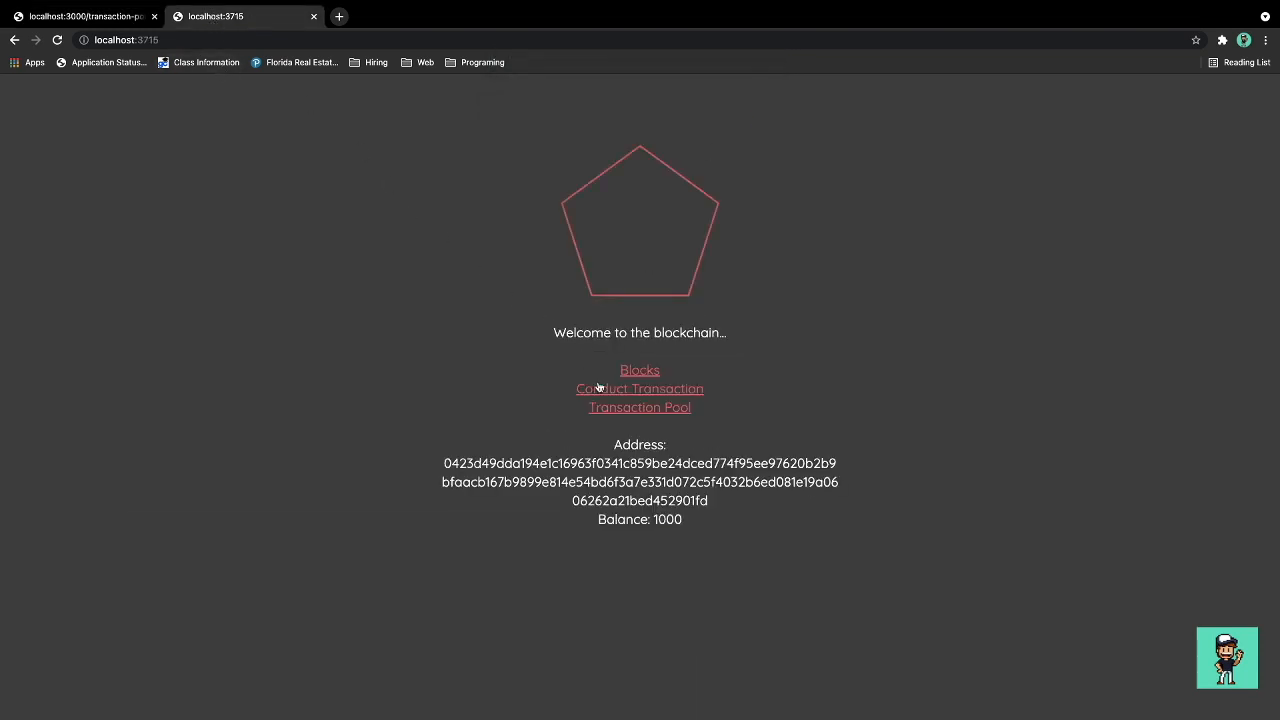
# Step: From the localhost:3715 node's home page, submit a 600-coin transaction to FooBrother
pyautogui.click(639, 407)
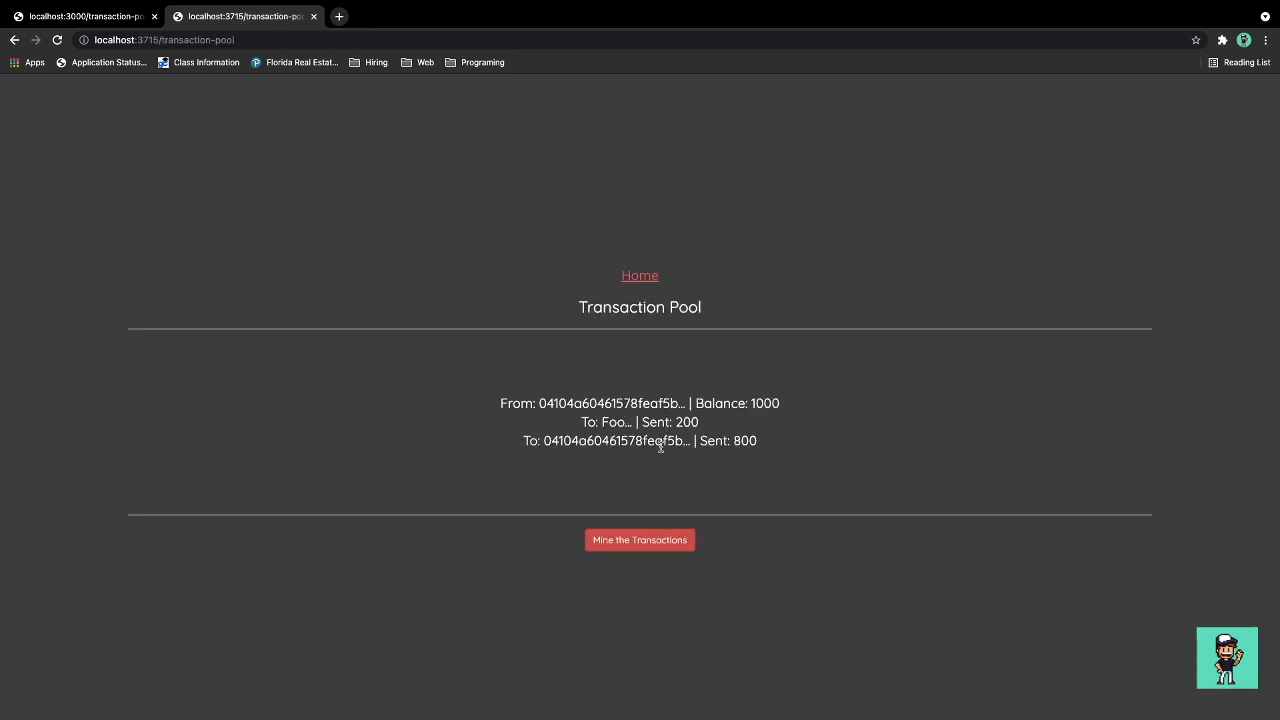
pyautogui.moveTo(647, 298)
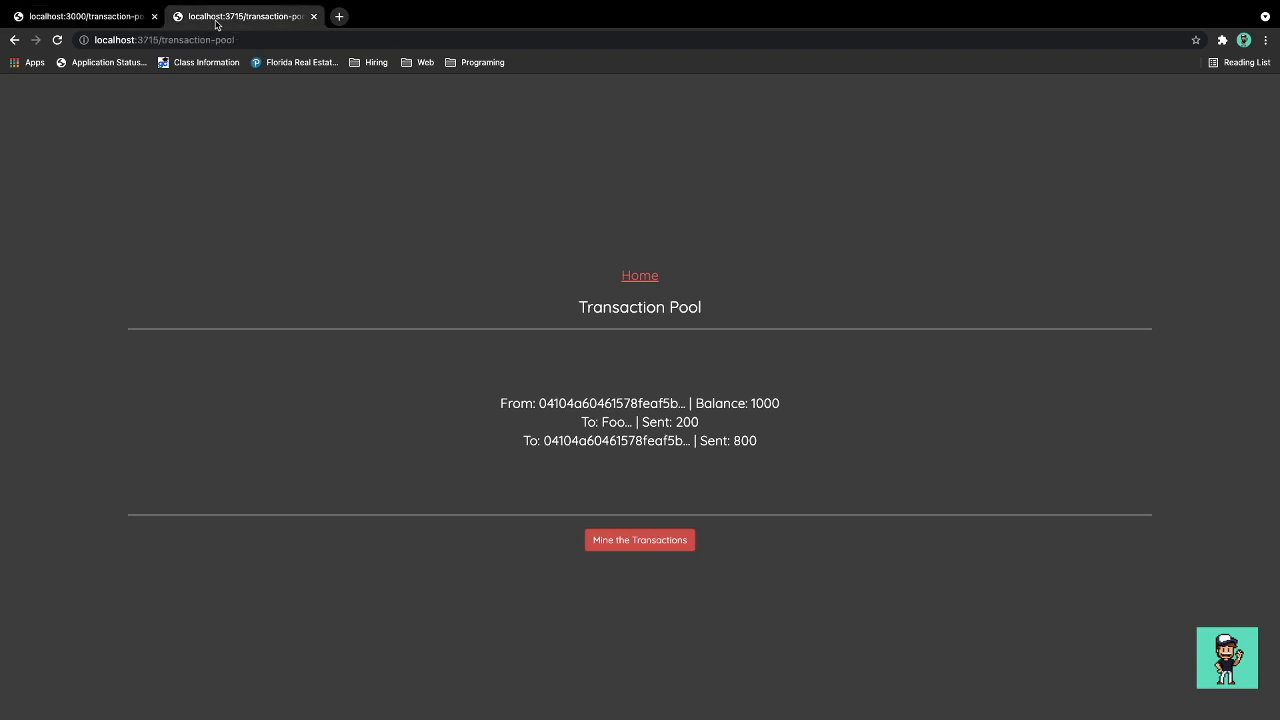
pyautogui.moveTo(406, 327)
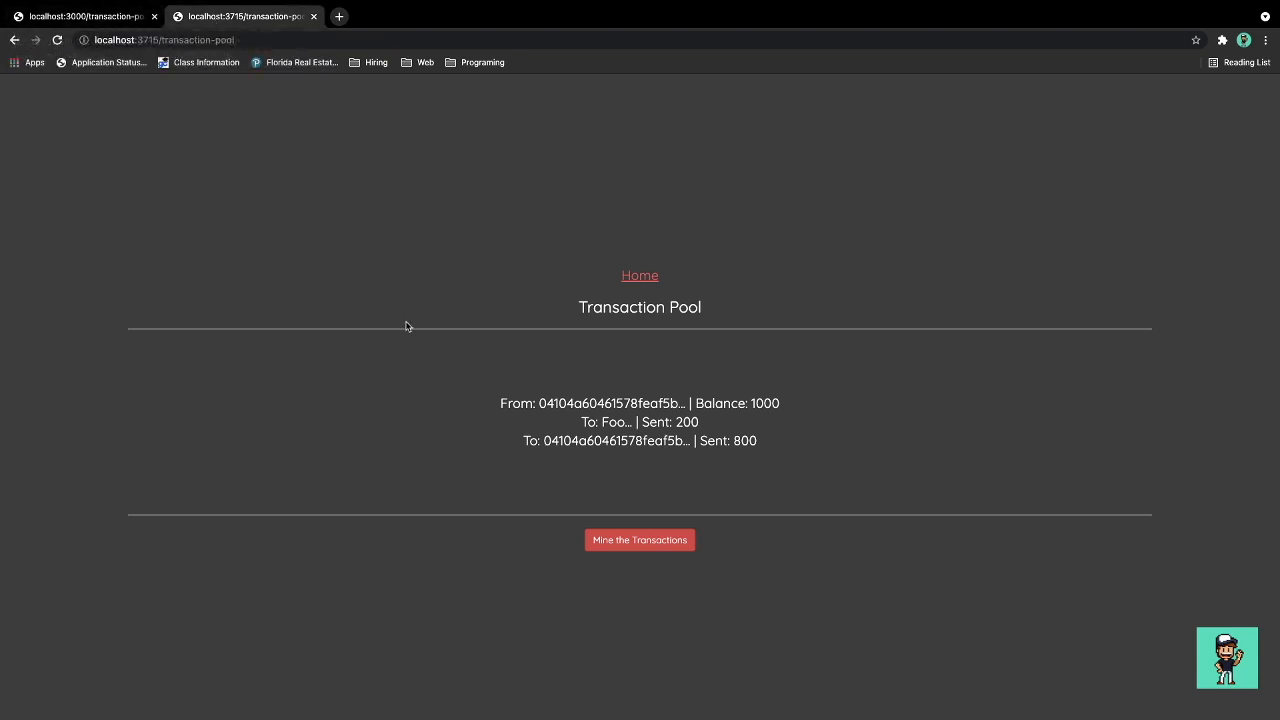
pyautogui.moveTo(640, 276)
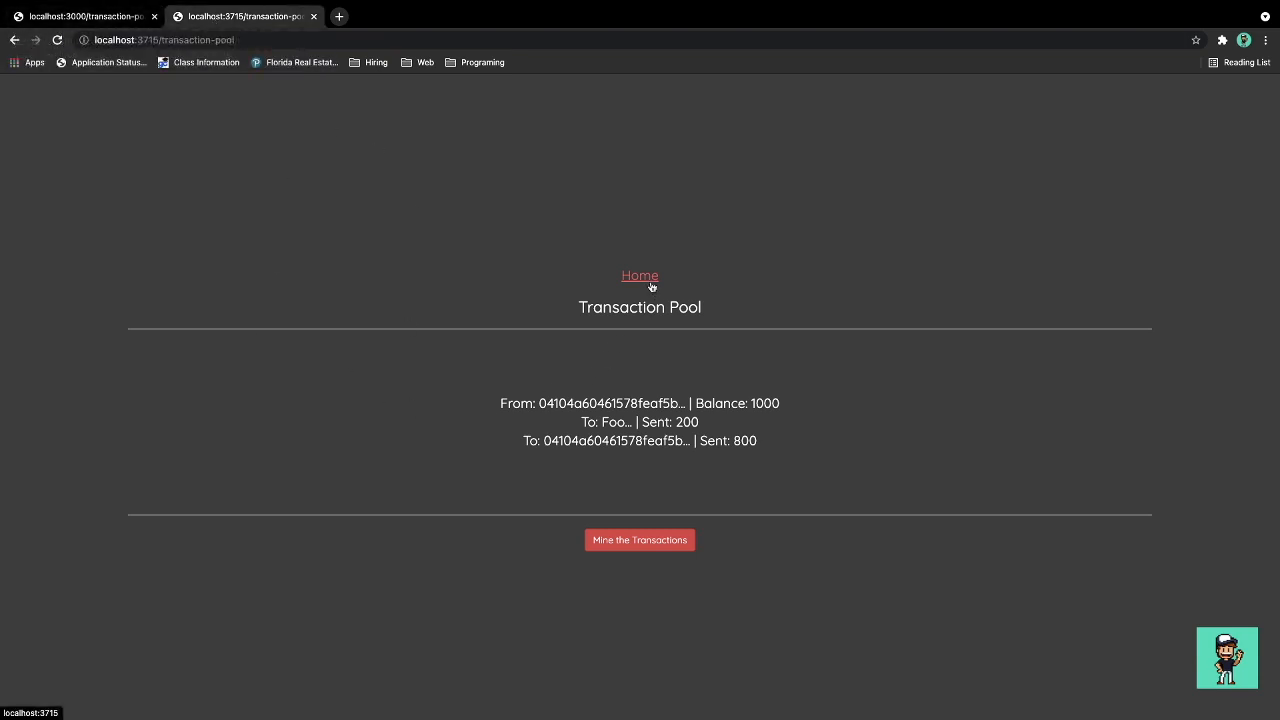
pyautogui.click(639, 275)
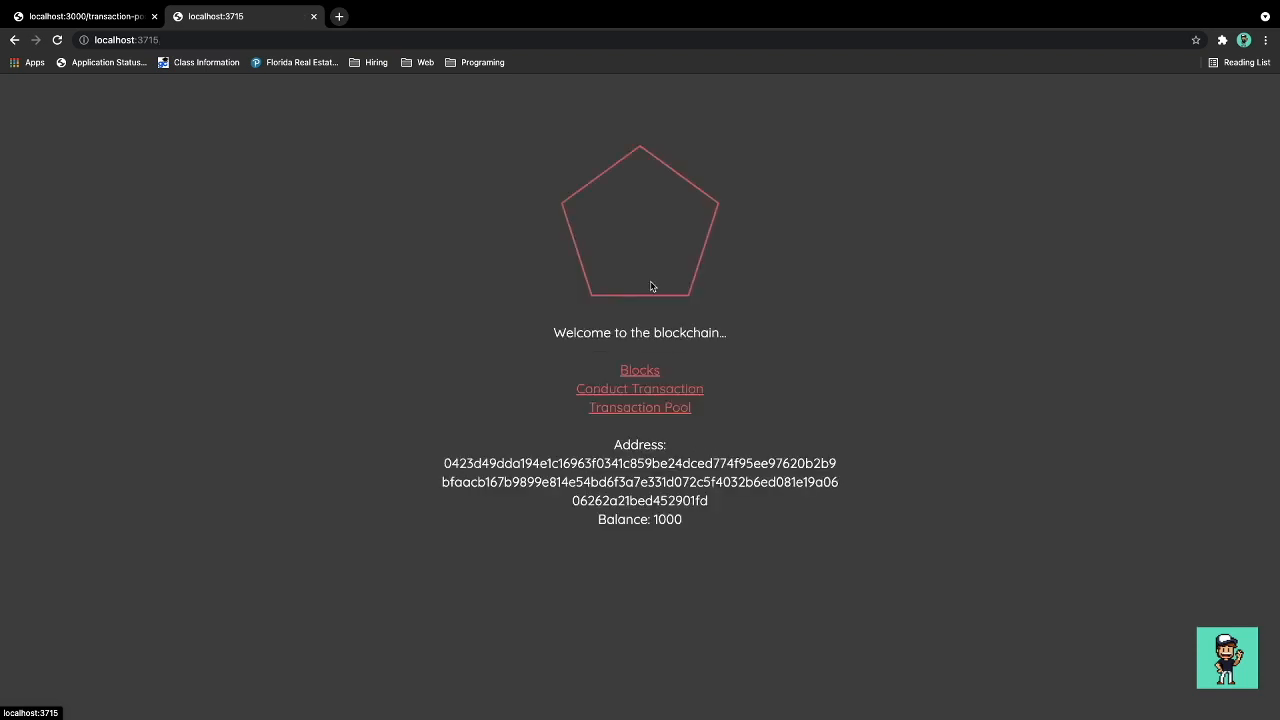
pyautogui.click(639, 388)
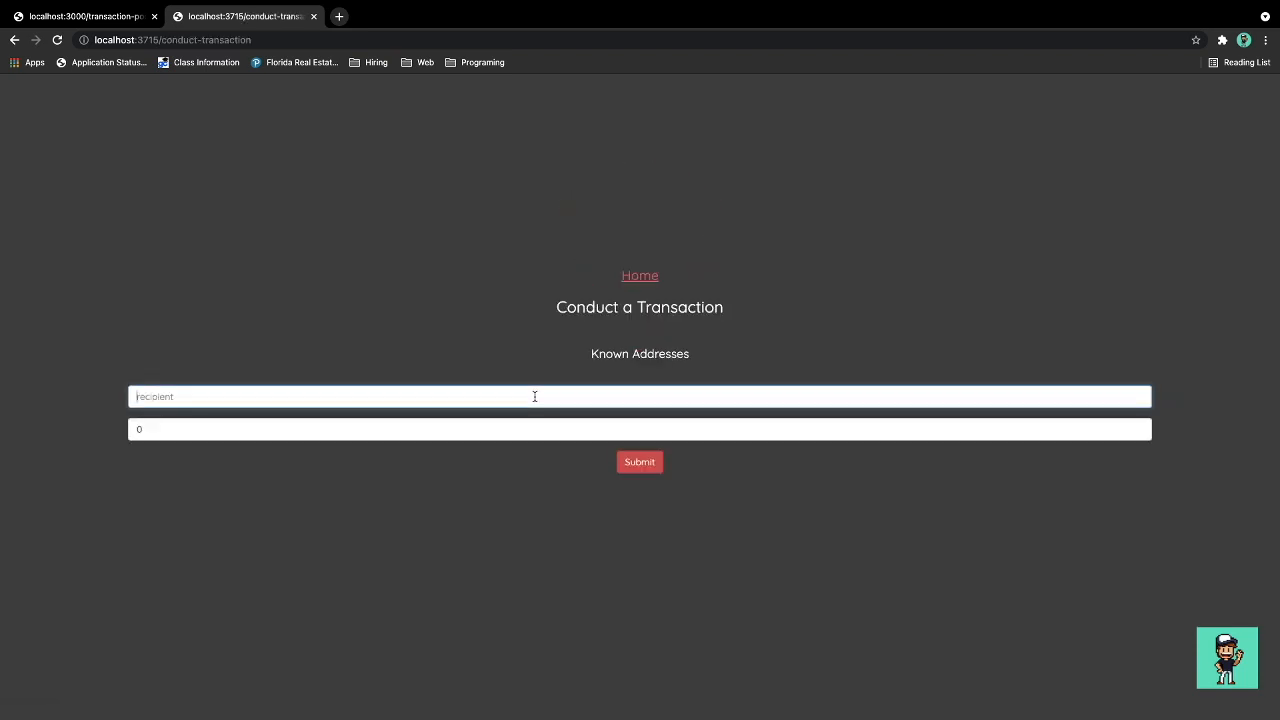
pyautogui.write('FooBa')
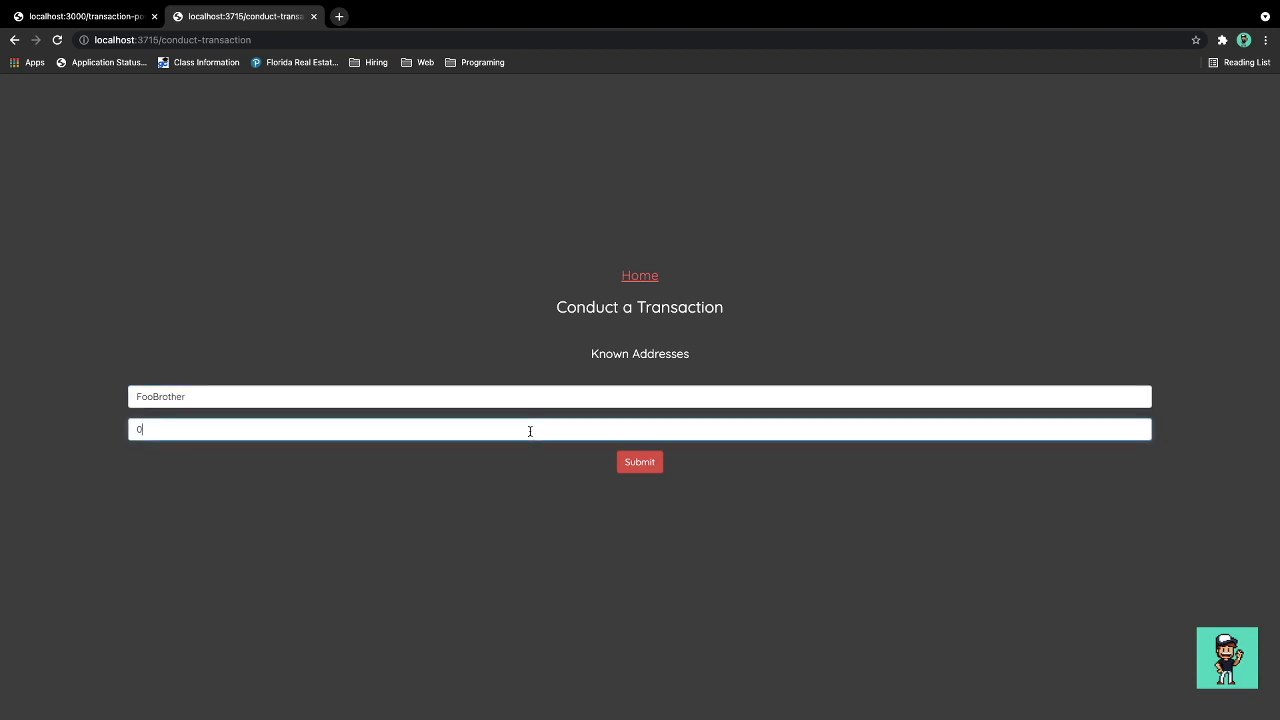
pyautogui.write('600')
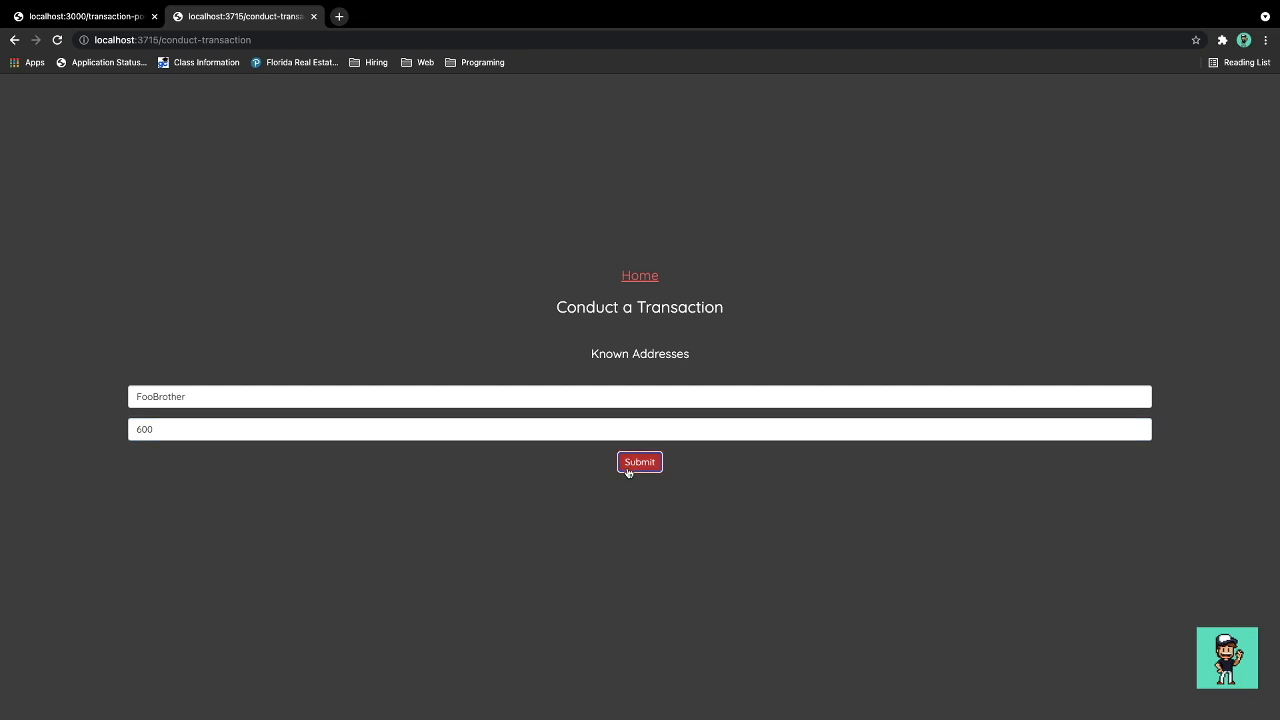
pyautogui.click(639, 462)
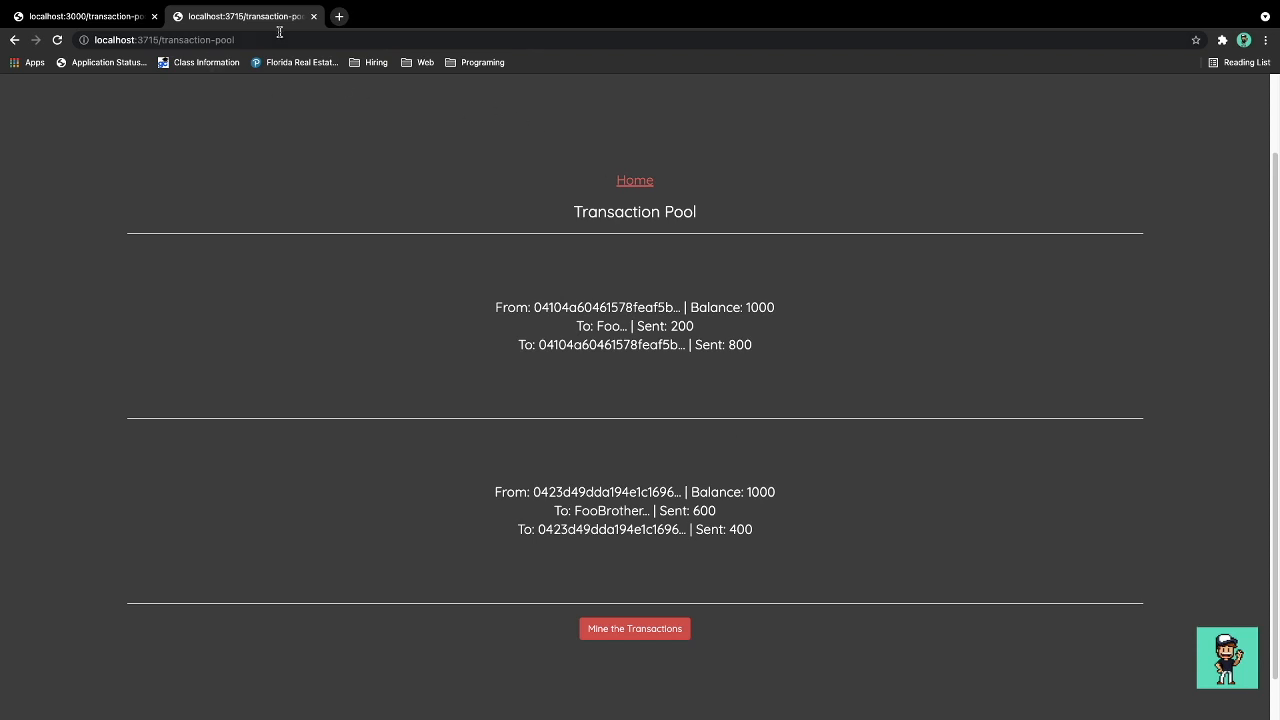
# Step: Mine the Foo and FooBrother transactions on port 3715 and inspect the new block's details
pyautogui.click(635, 628)
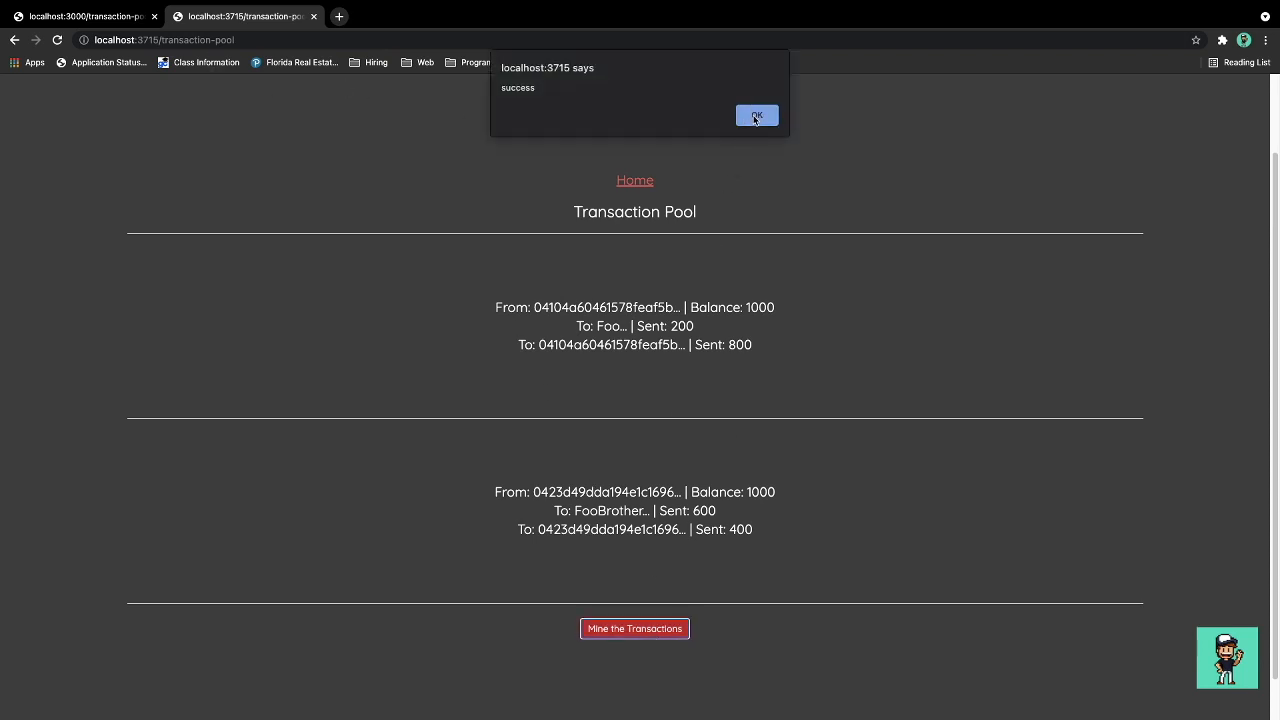
pyautogui.click(756, 115)
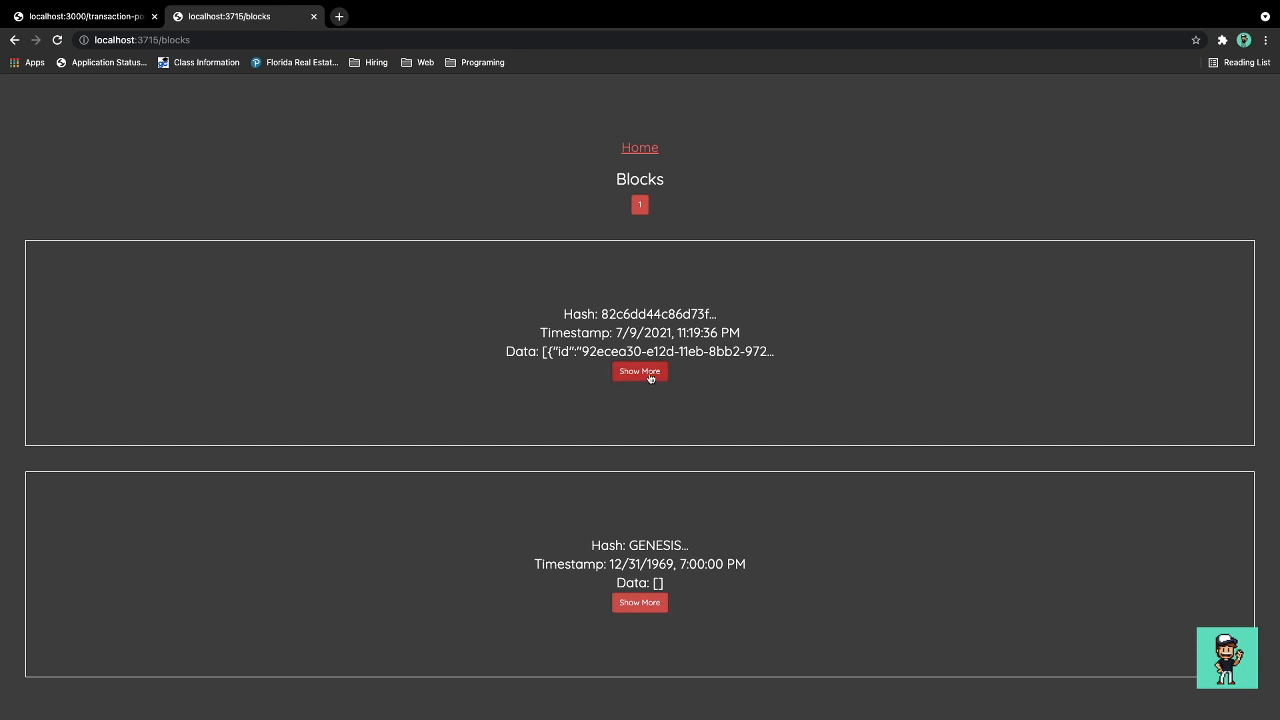
pyautogui.click(639, 371)
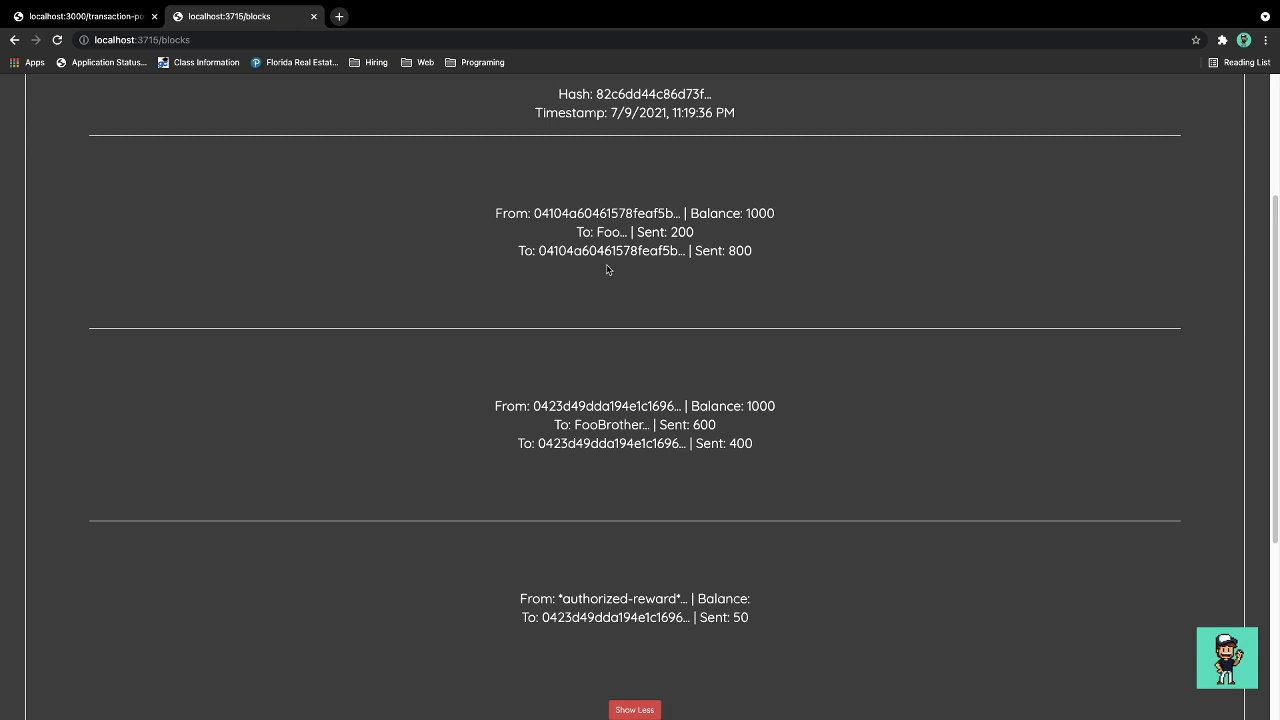
pyautogui.moveTo(680, 316)
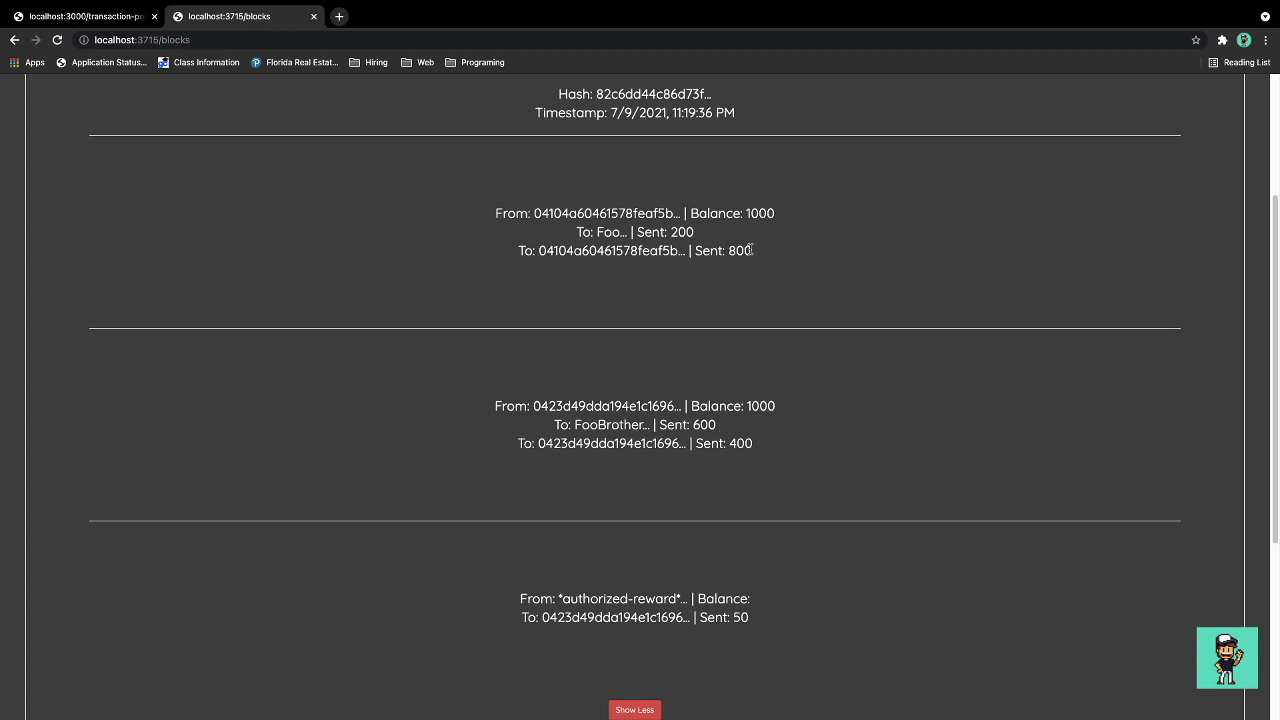
pyautogui.click(634, 709)
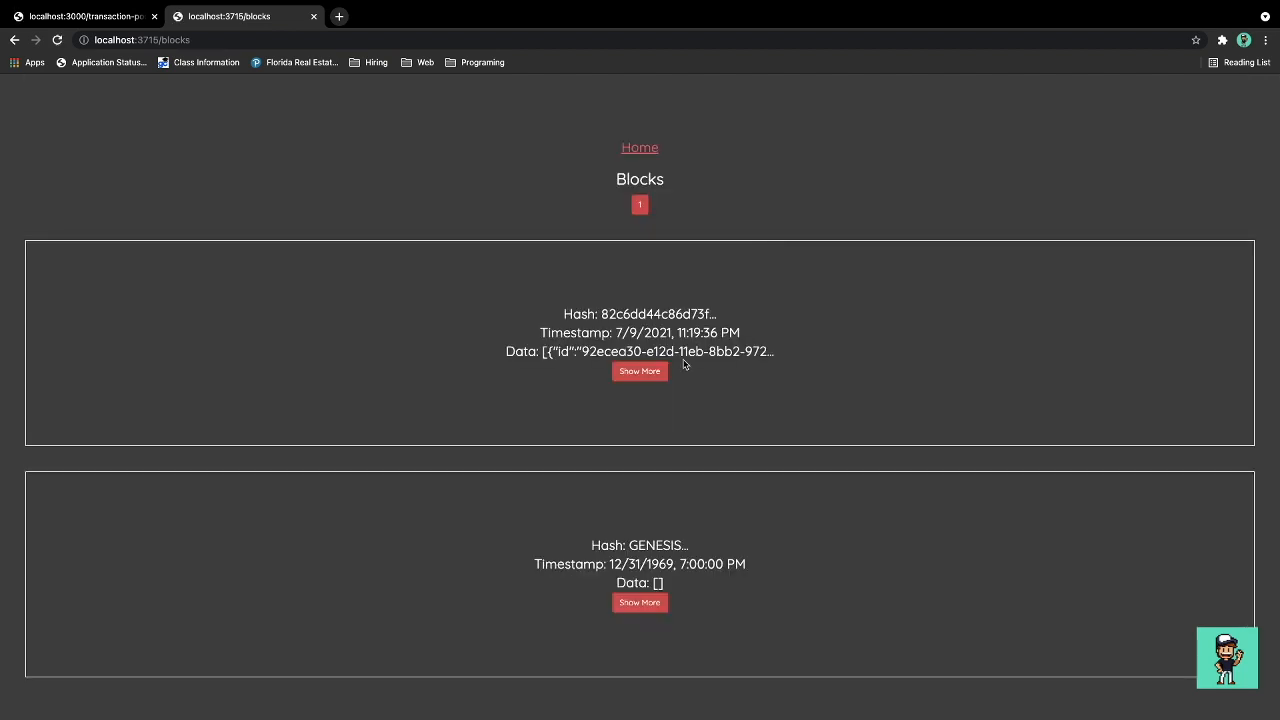
pyautogui.click(85, 16)
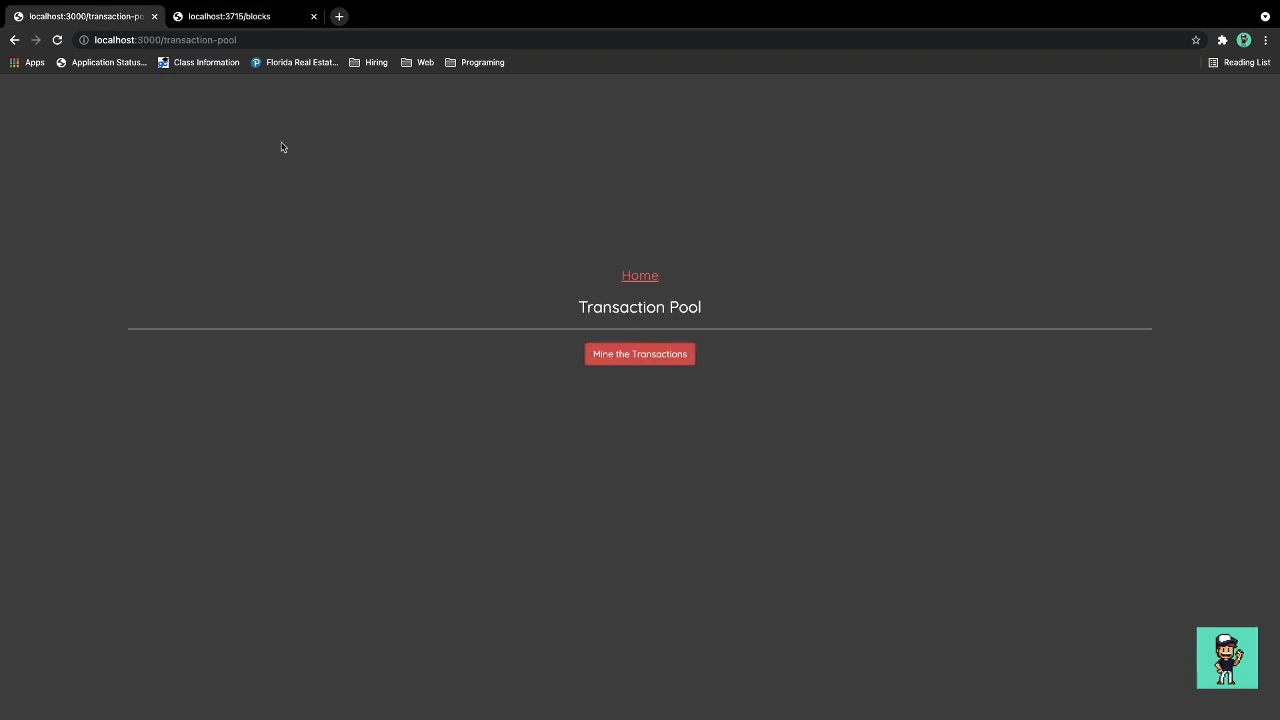
# Step: Check port 3000's blocks and confirm wallet balances: 800 on port 3000, 450 on port 3715
pyautogui.click(639, 275)
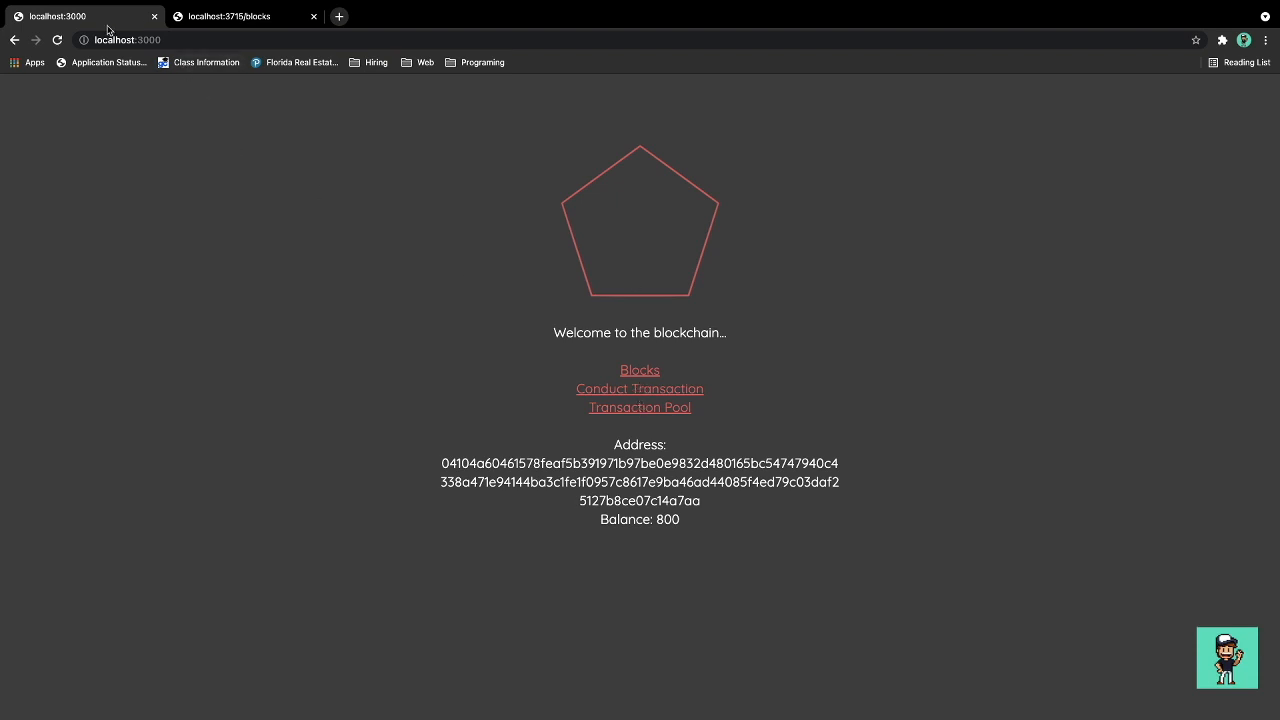
pyautogui.click(639, 370)
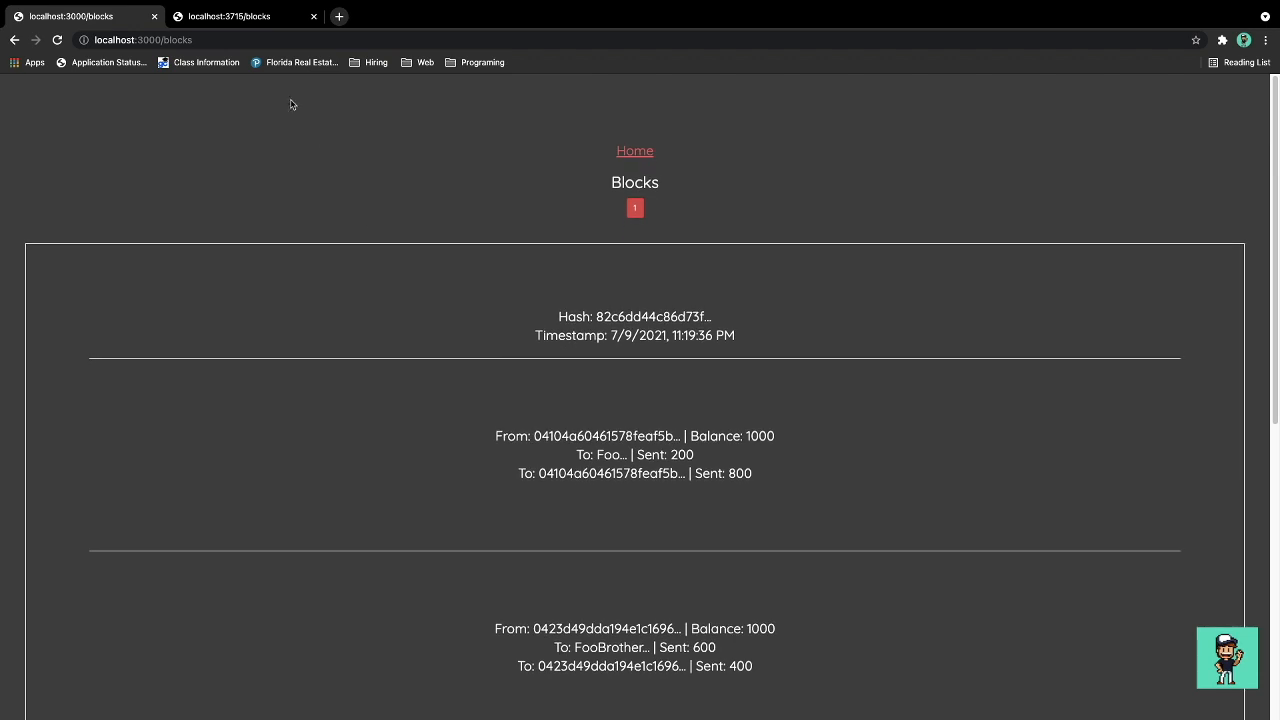
pyautogui.click(240, 16)
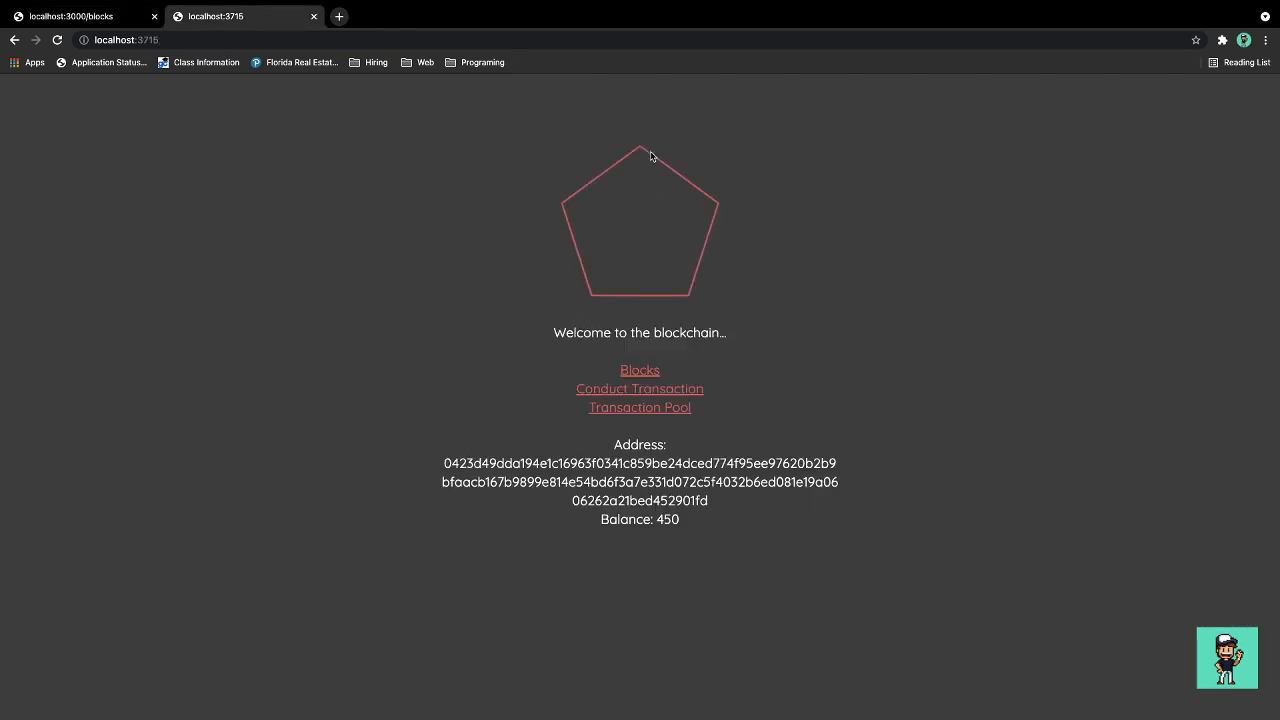
pyautogui.moveTo(458, 465)
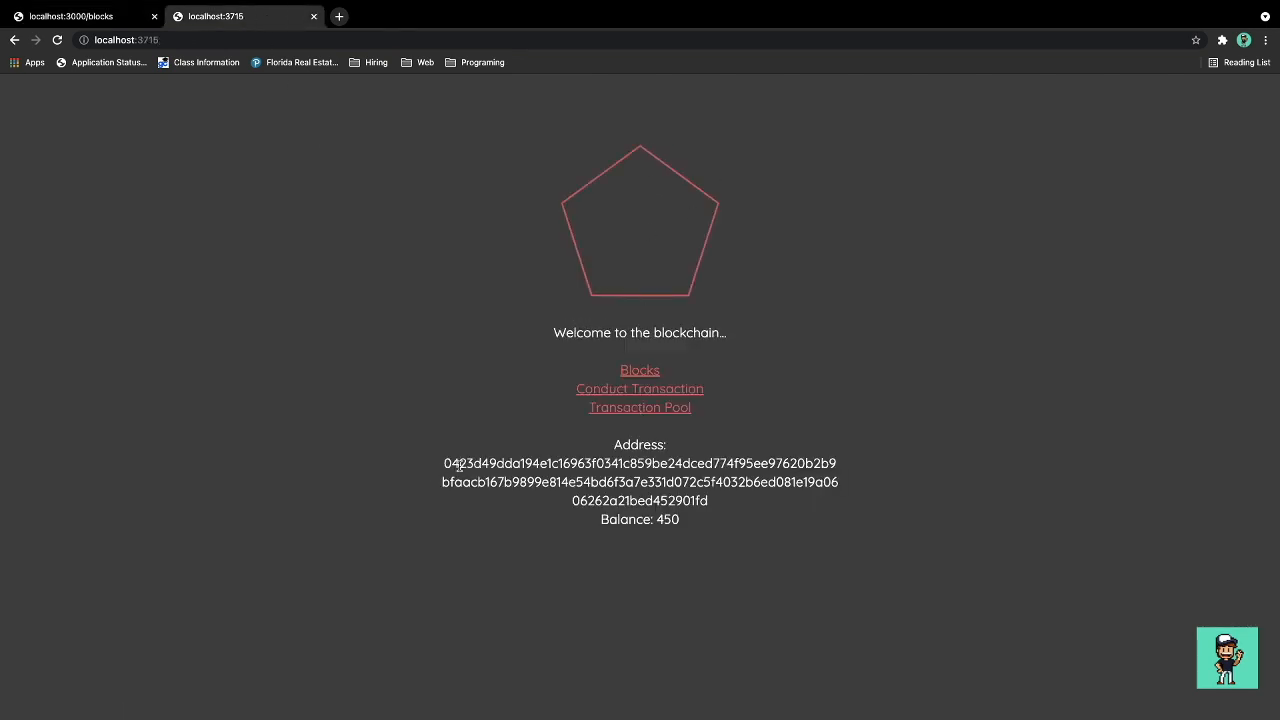
pyautogui.doubleClick(667, 519)
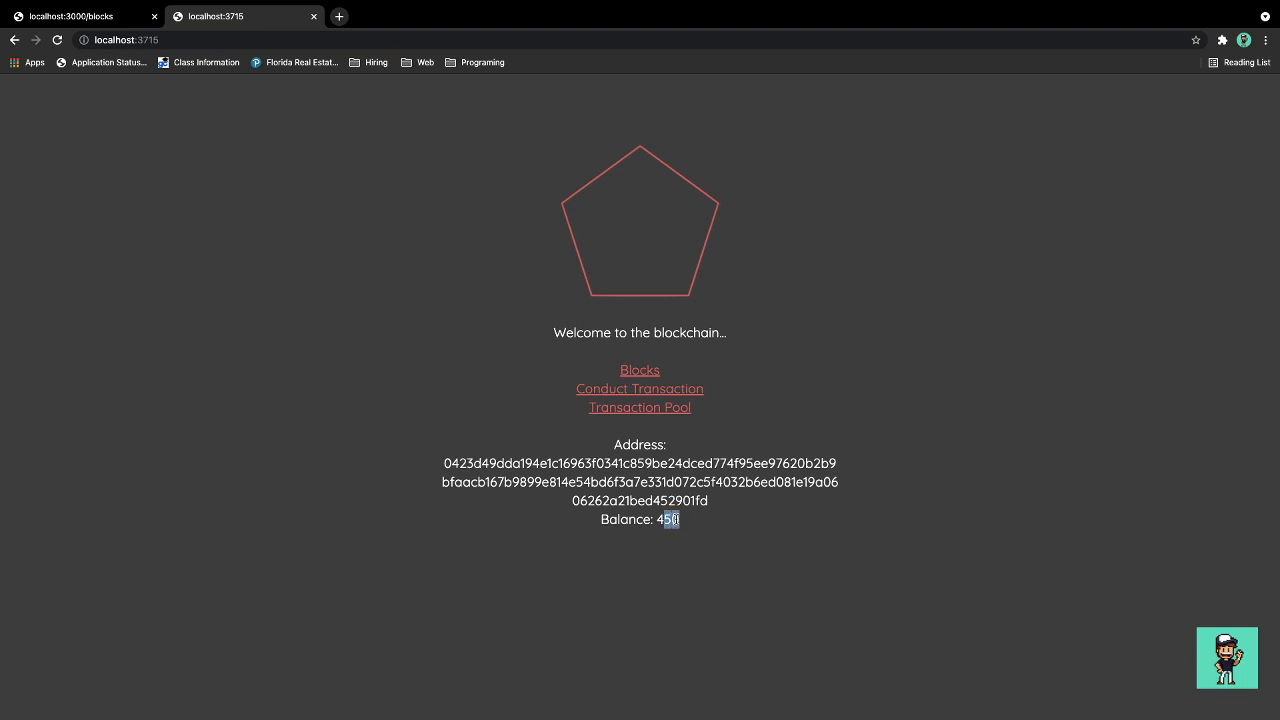
pyautogui.click(70, 16)
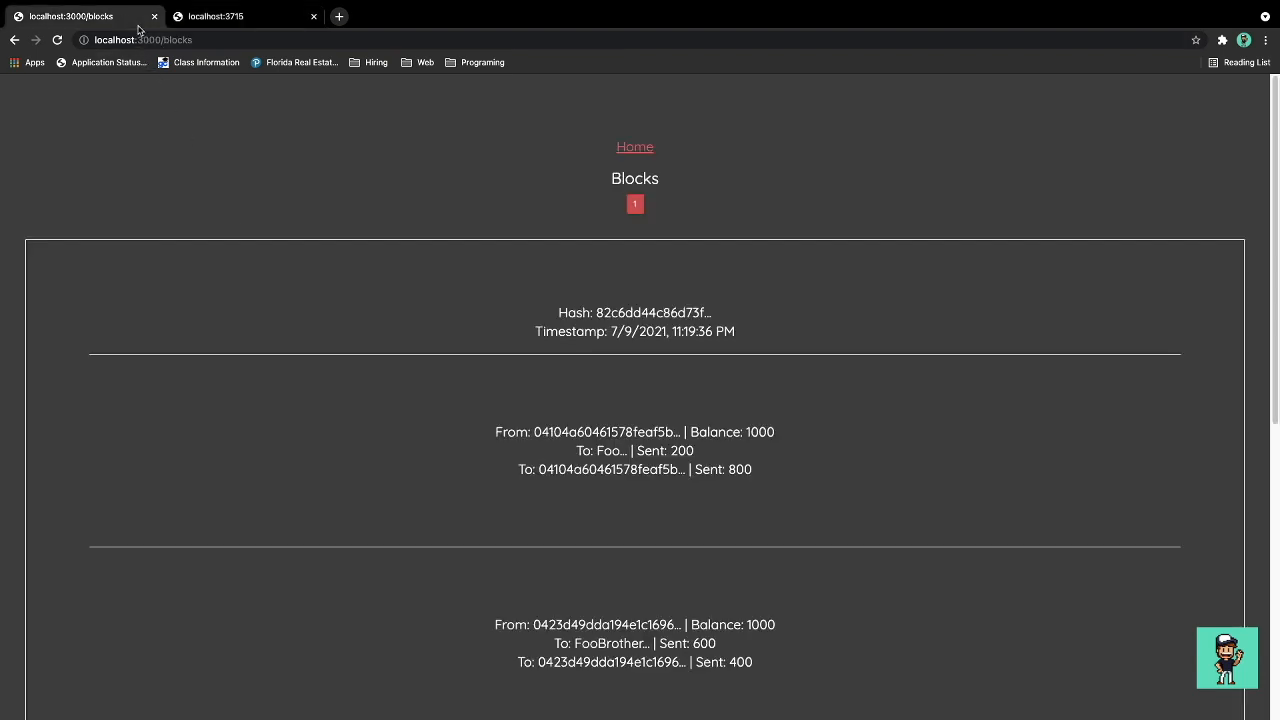
pyautogui.click(635, 147)
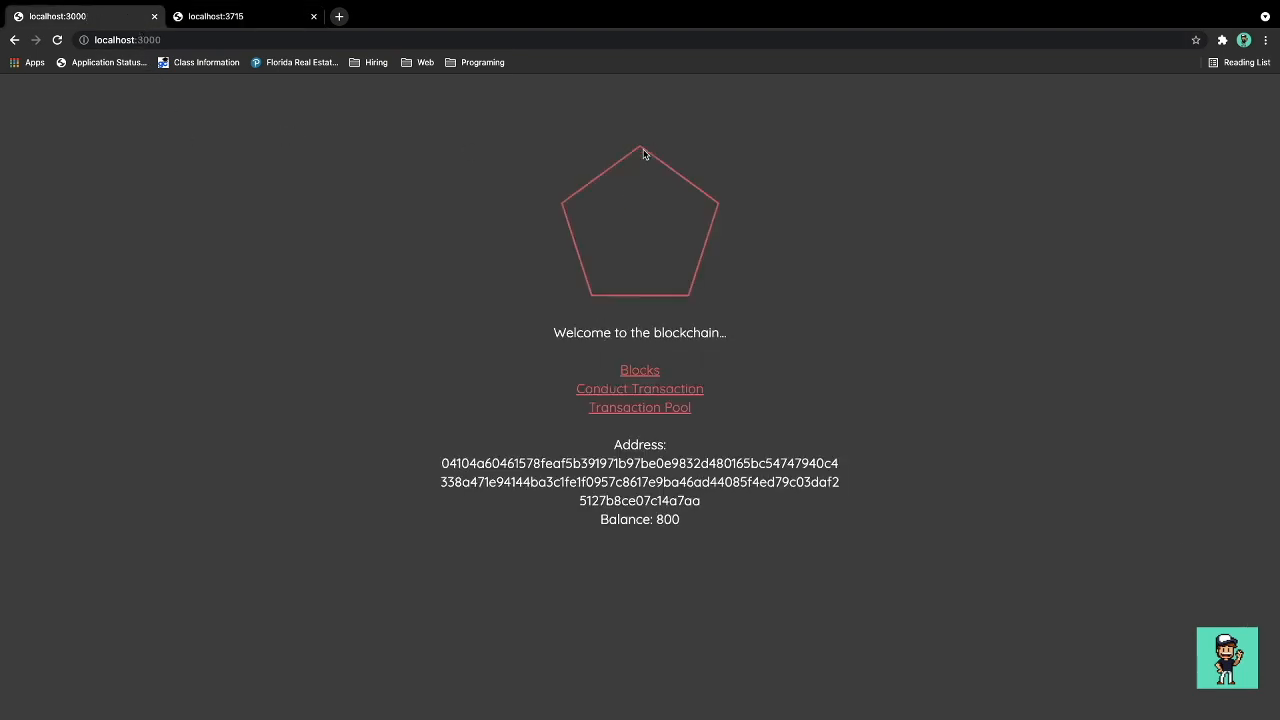